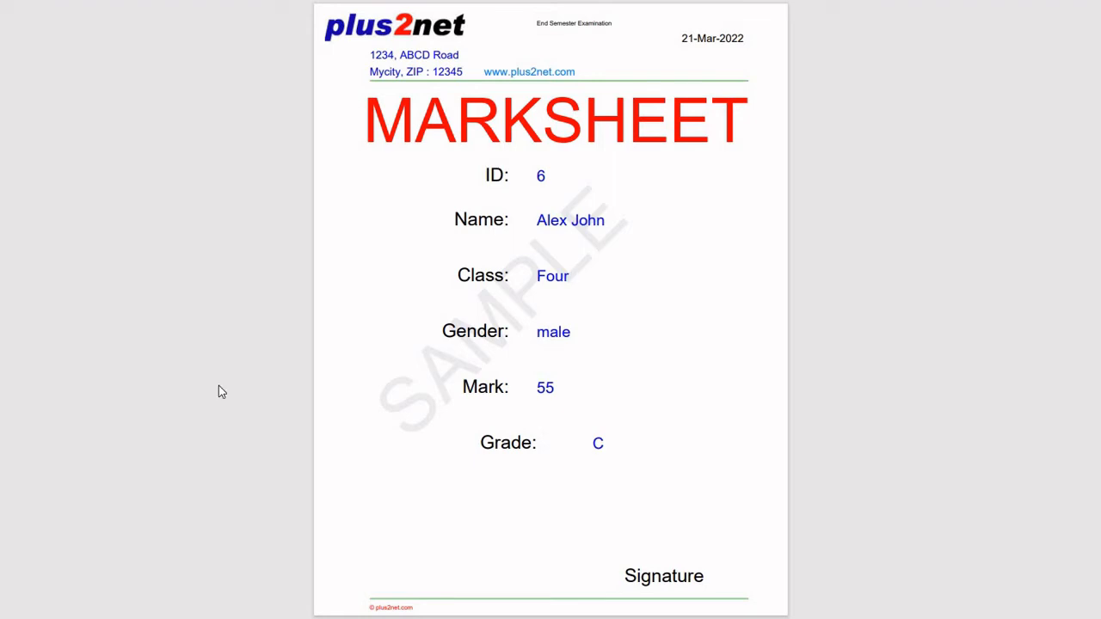
mouse_move(446, 95)
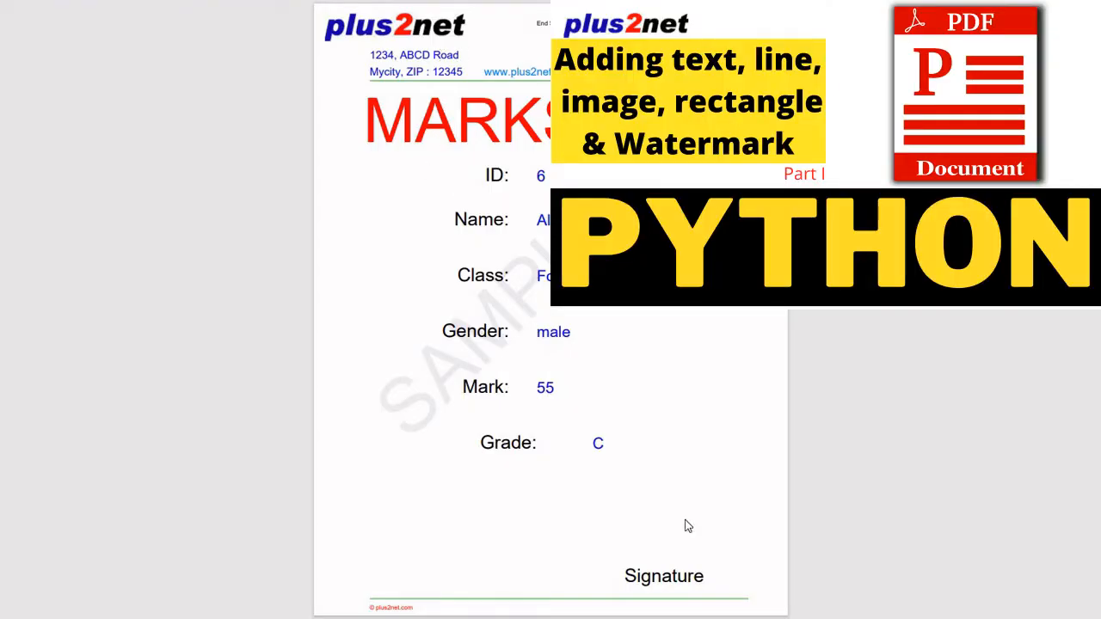
mouse_move(613, 563)
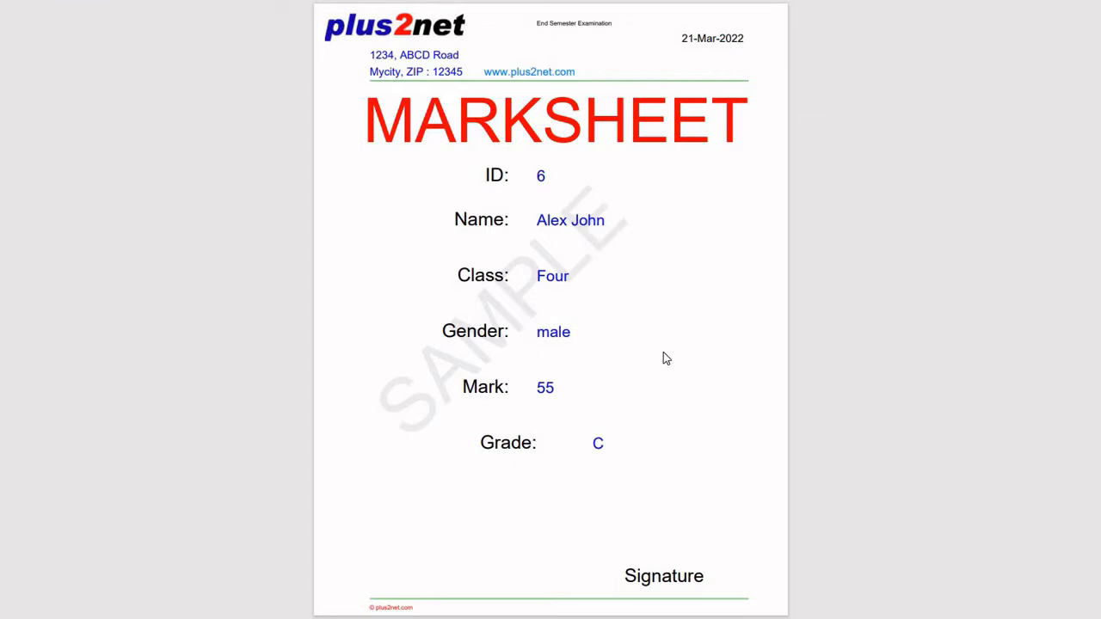
mouse_move(750, 399)
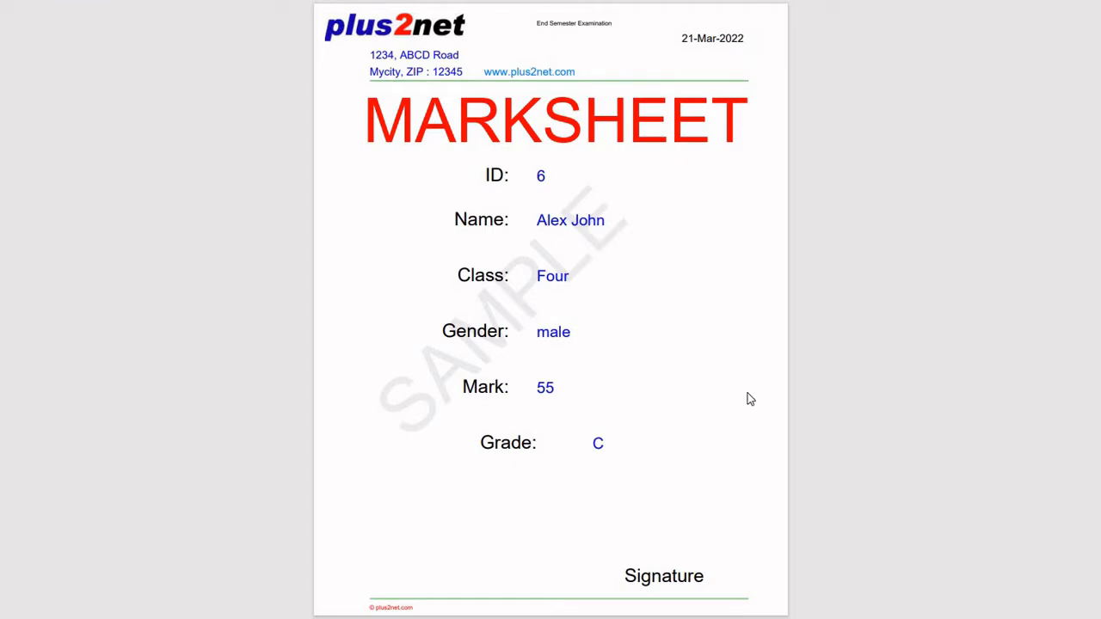
mouse_move(416, 93)
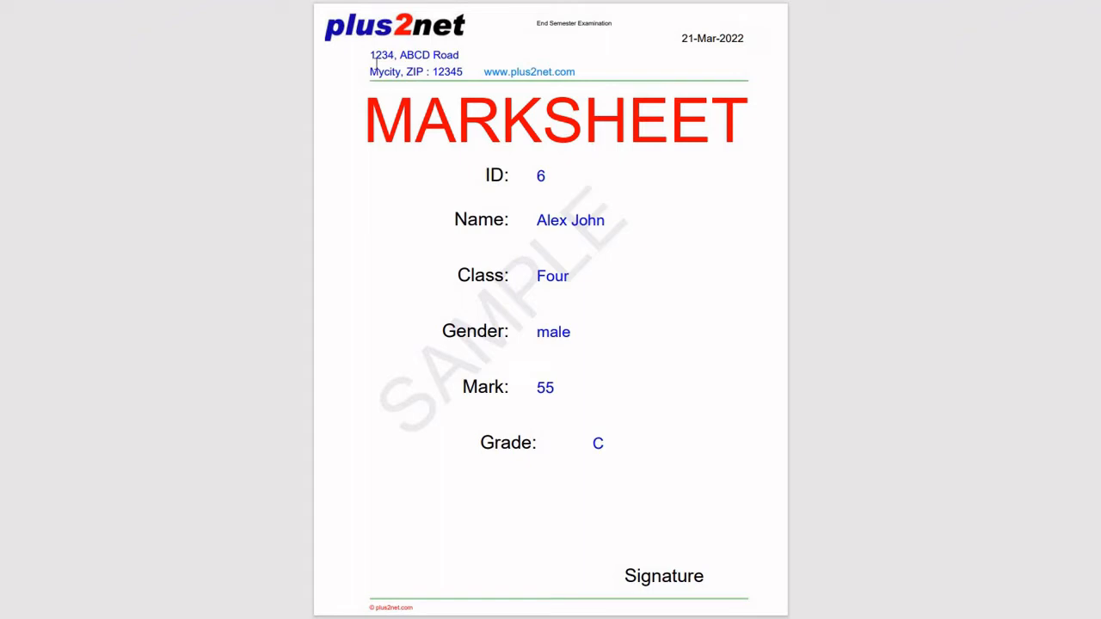
Open marksheet-v.py and highlight its my_pdf.pdf output path and my_temp import.
double_click(416, 71)
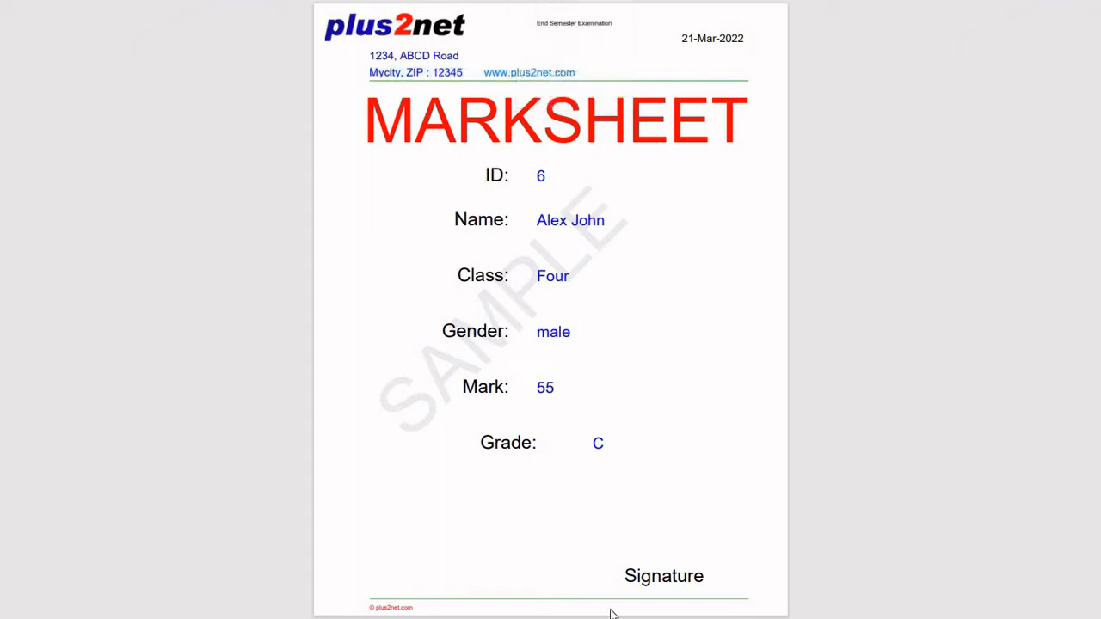
mouse_move(713, 314)
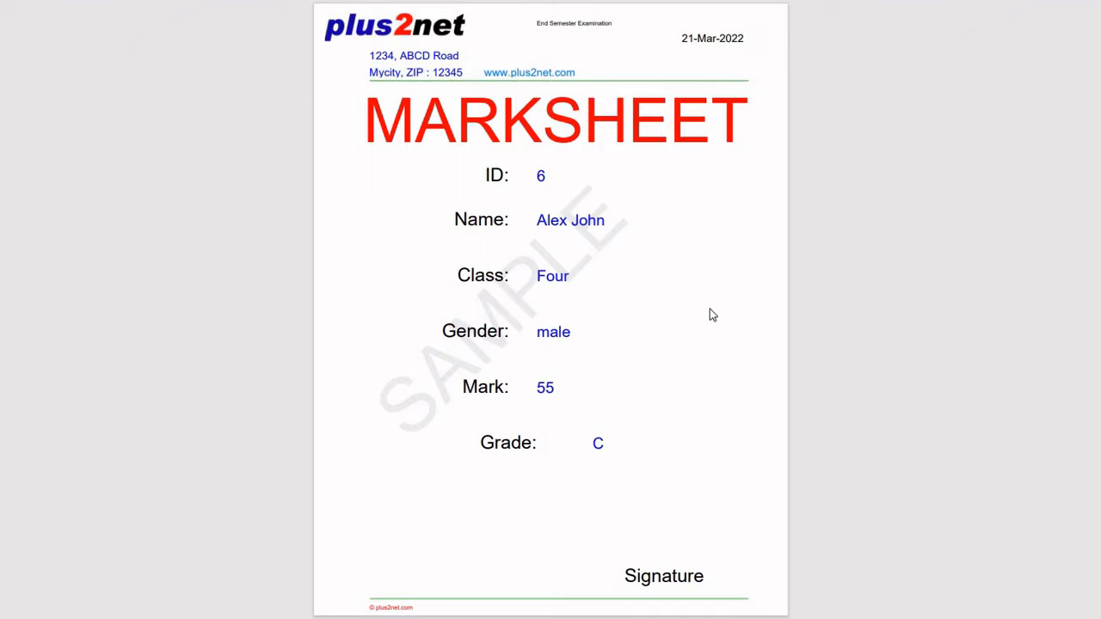
mouse_move(357, 133)
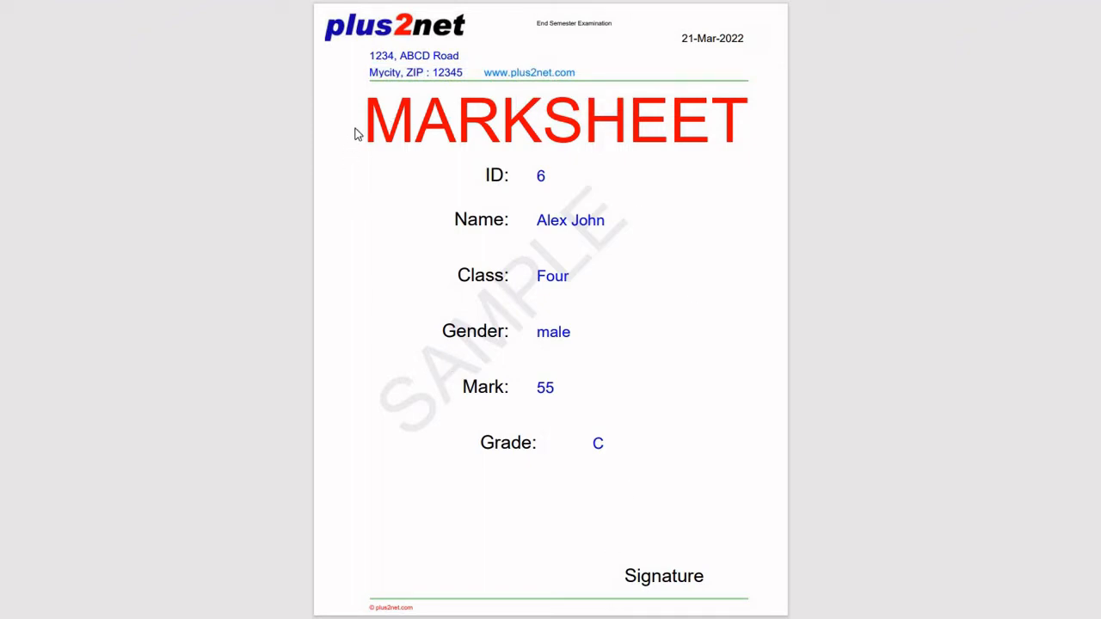
mouse_move(649, 443)
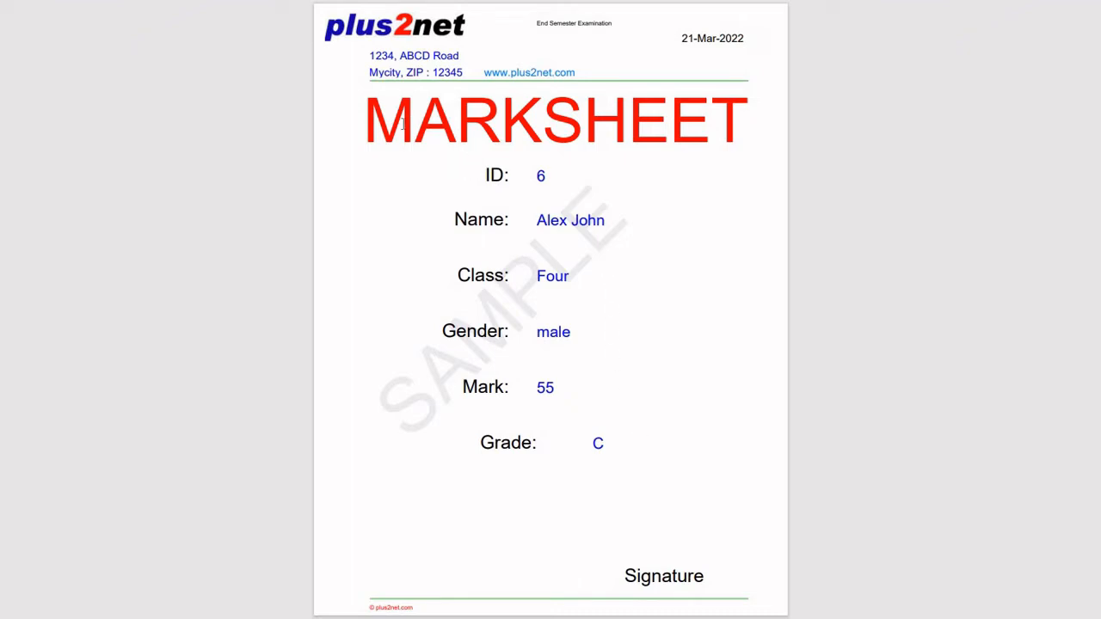
drag(585, 120, 669, 120)
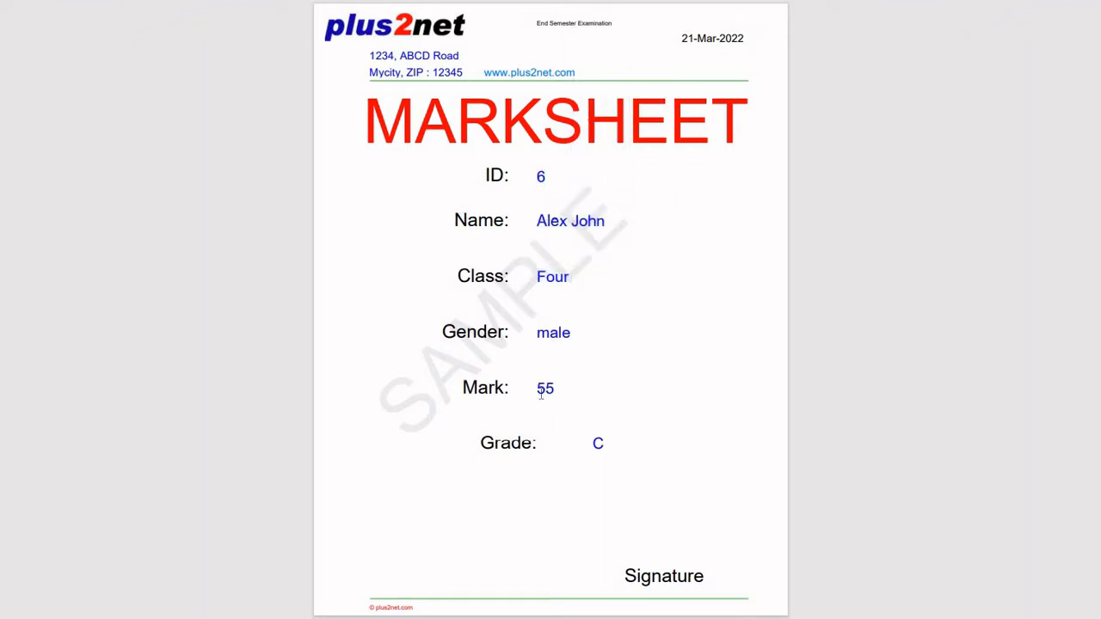
mouse_move(602, 464)
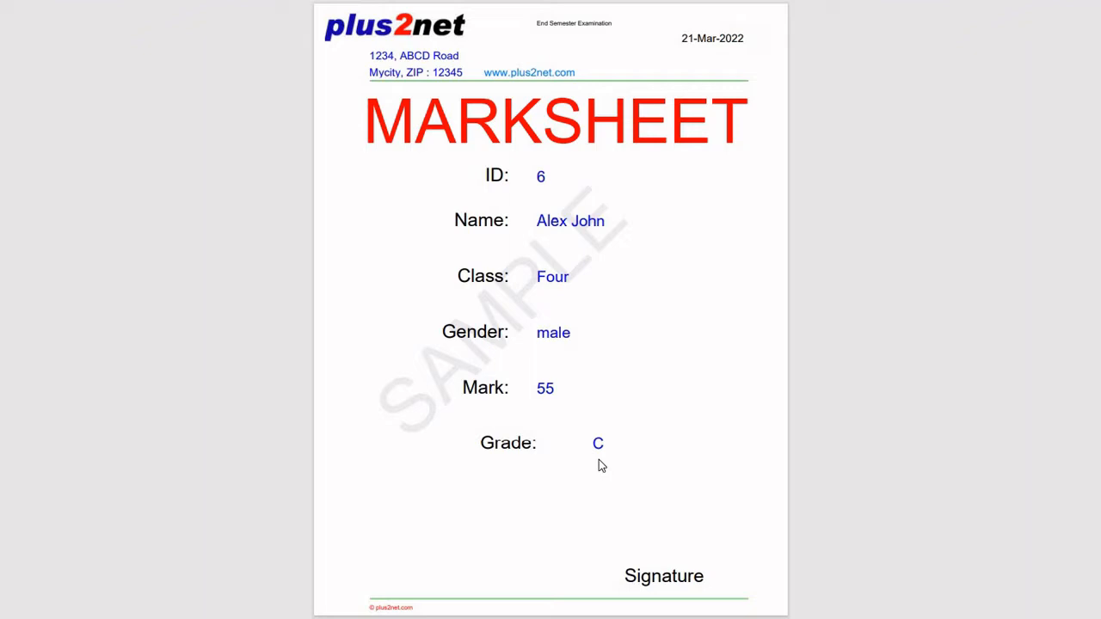
mouse_move(685, 412)
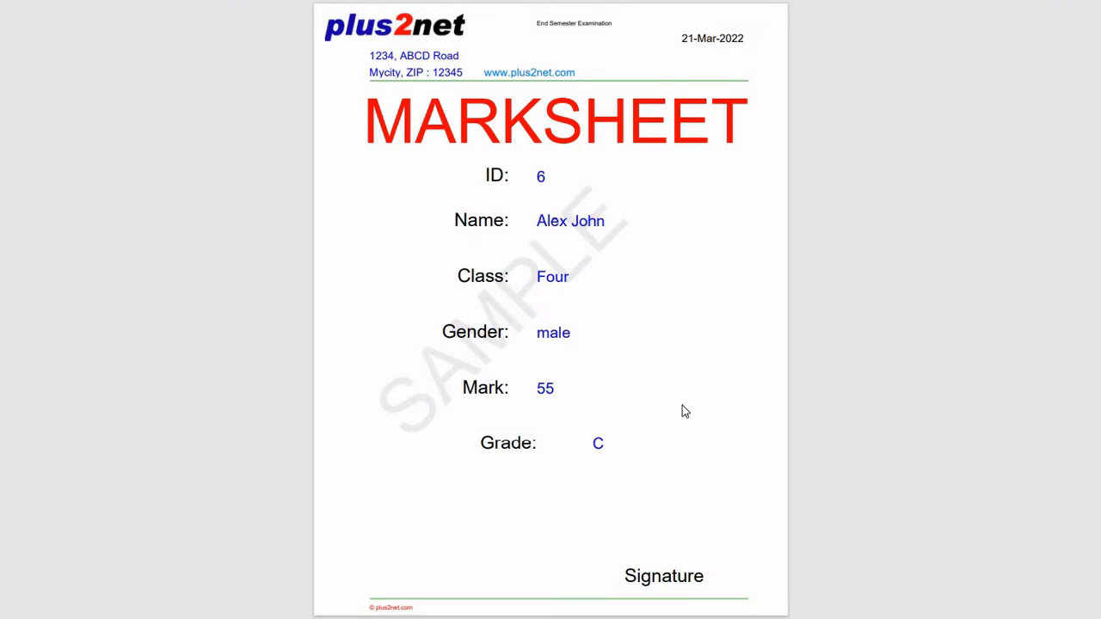
mouse_move(677, 401)
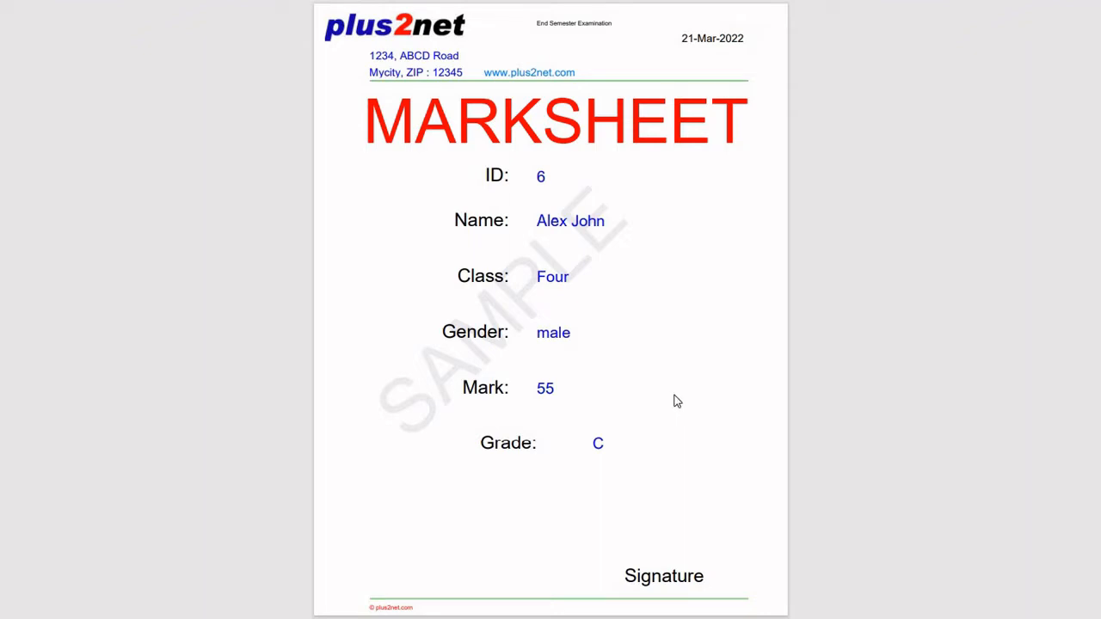
mouse_move(660, 426)
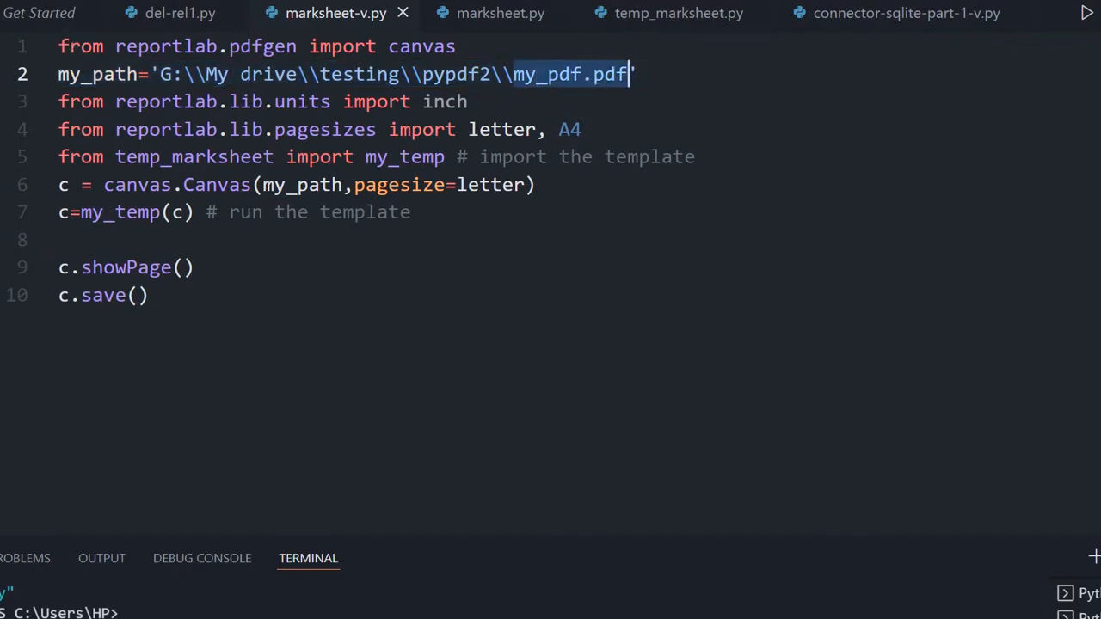
mouse_move(166, 45)
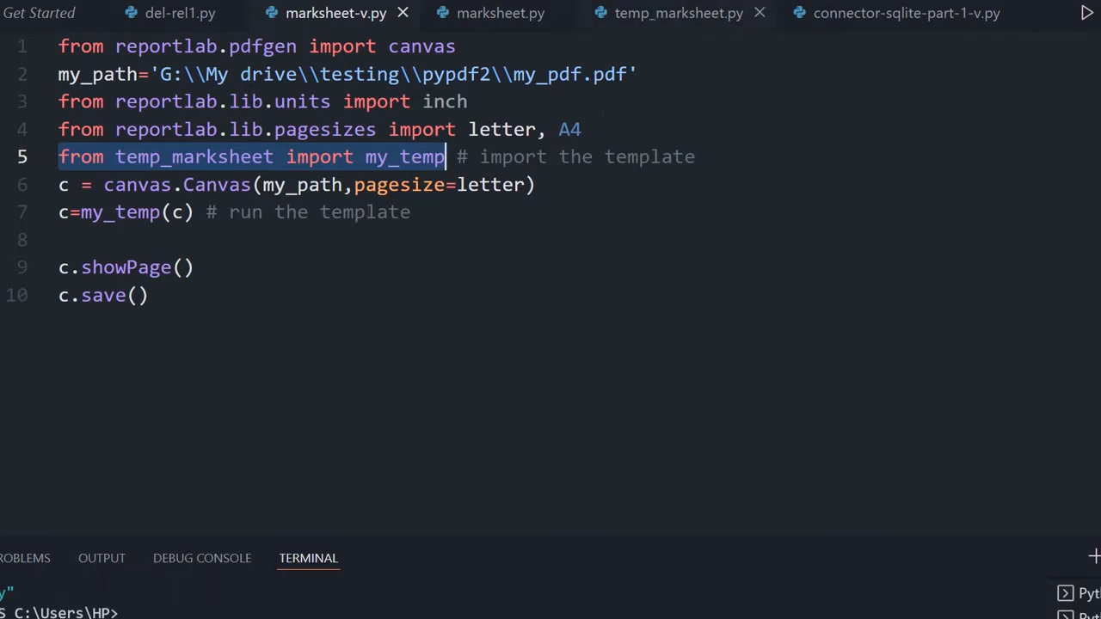
mouse_move(408, 157)
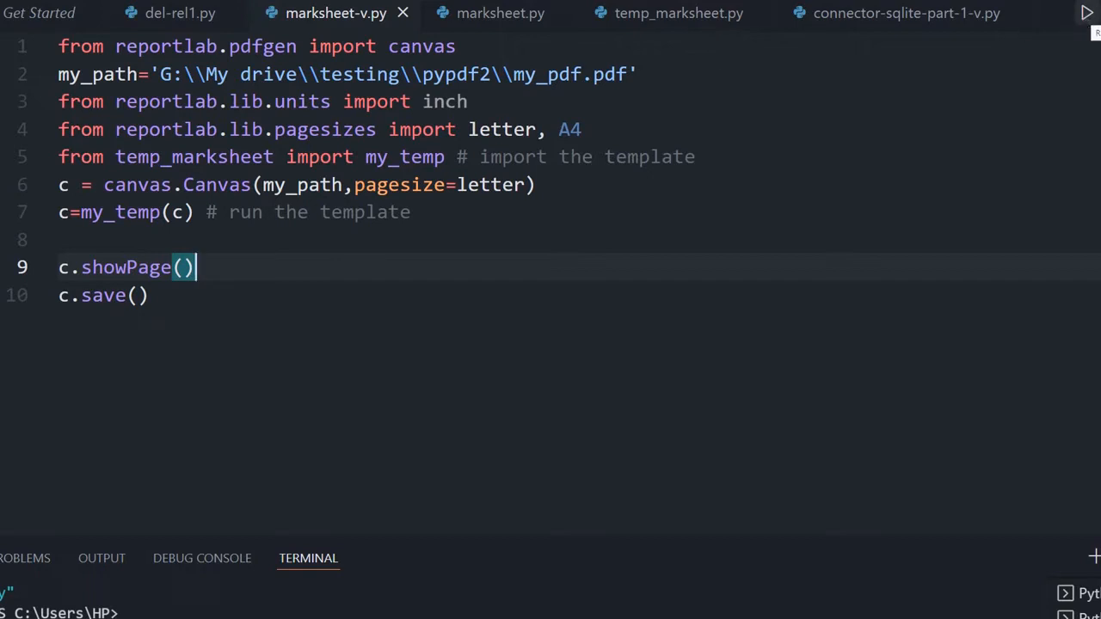
mouse_move(678, 13)
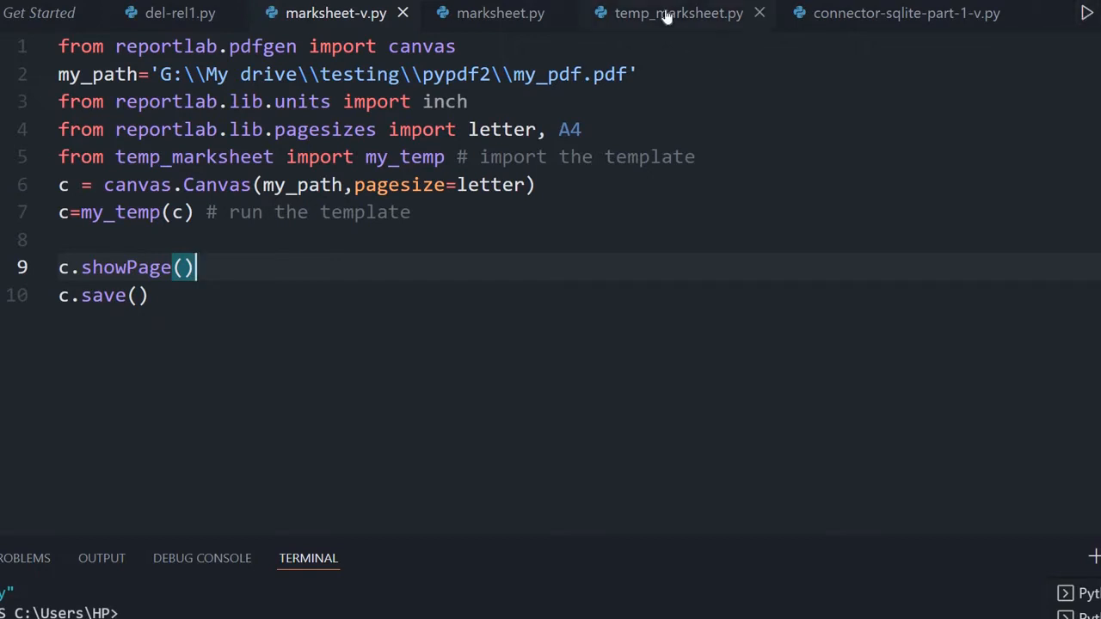
Scroll through temp_marksheet.py and select SAMPLE in the rotated watermark line.
click(679, 13)
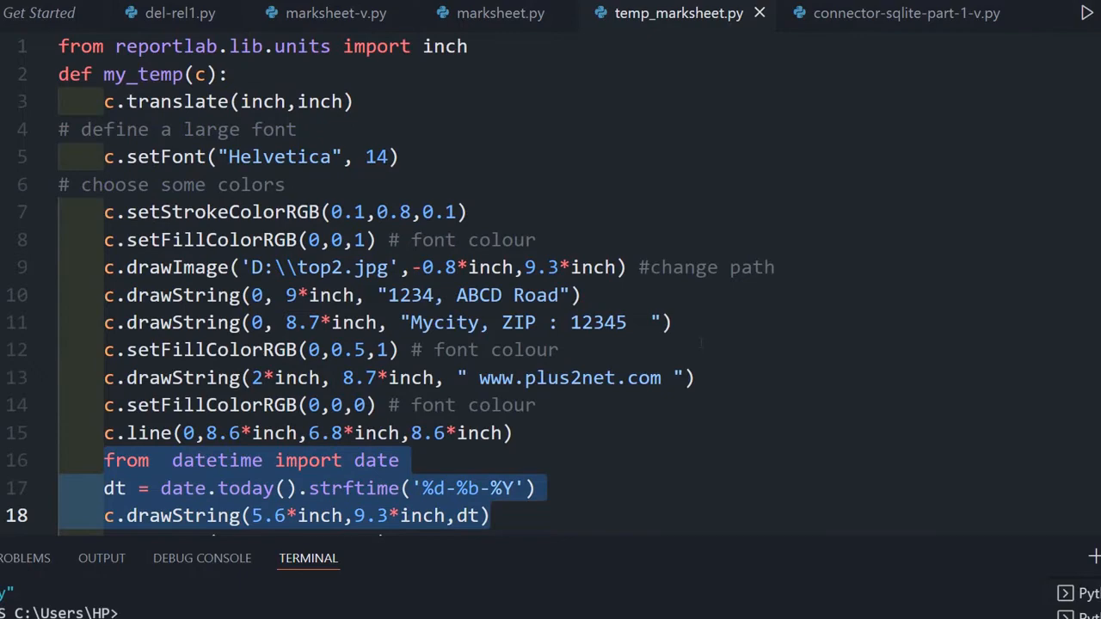
scroll(down, 3)
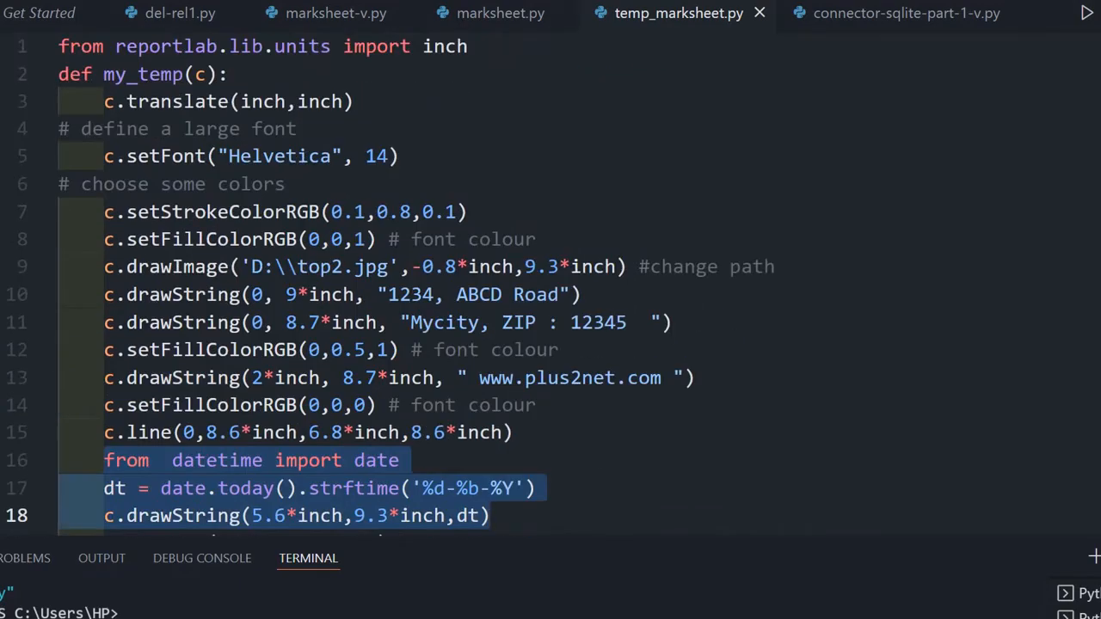
scroll(down, 3)
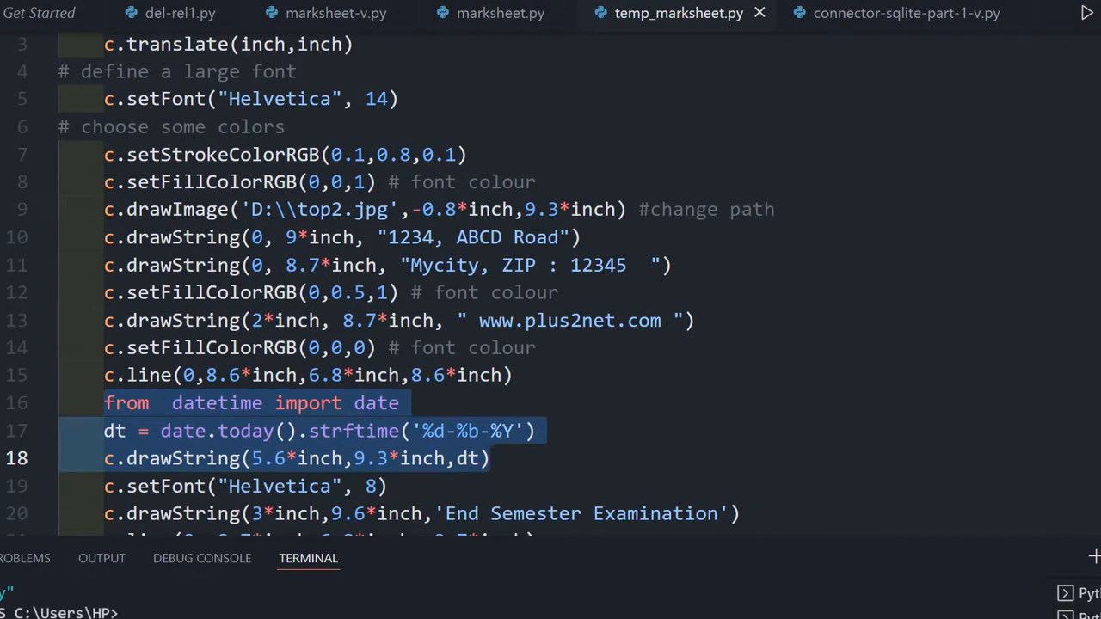
scroll(down, 3)
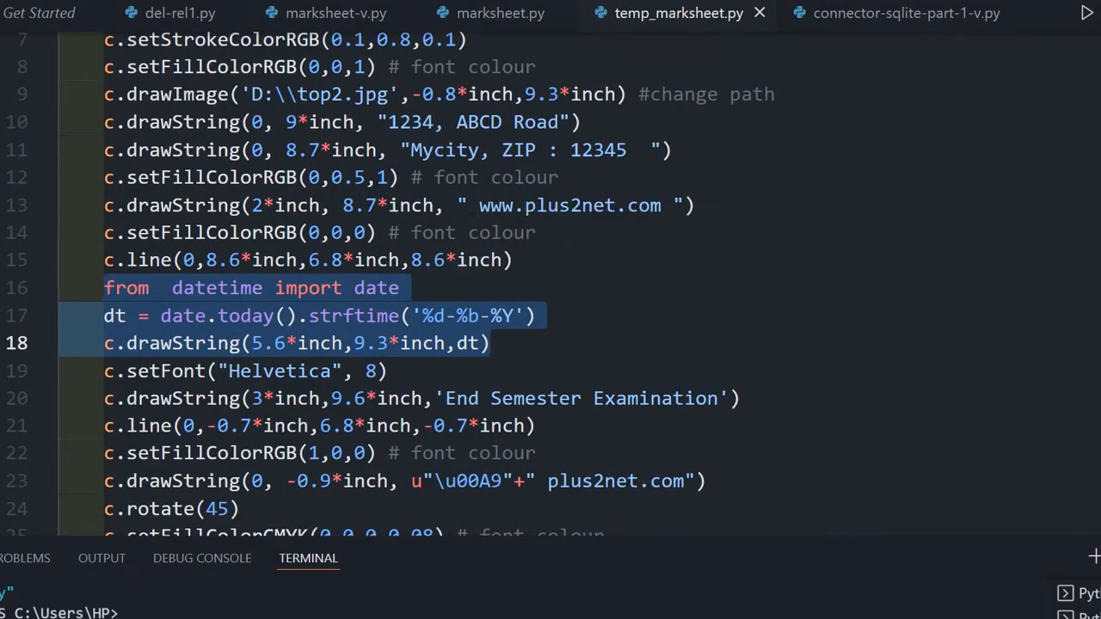
scroll(down, 3)
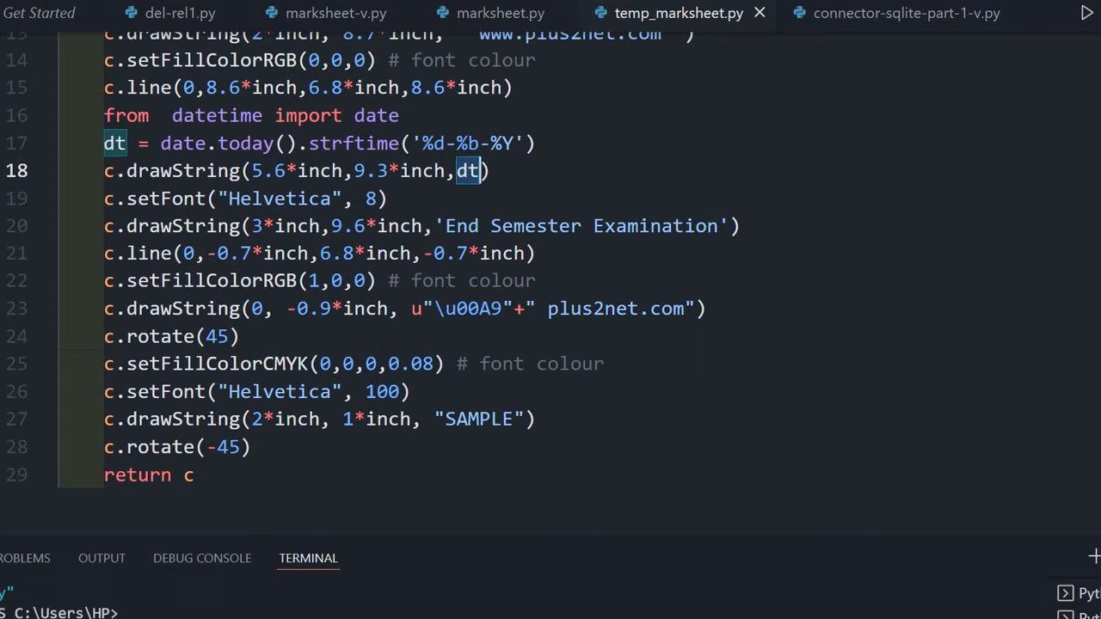
mouse_move(422, 391)
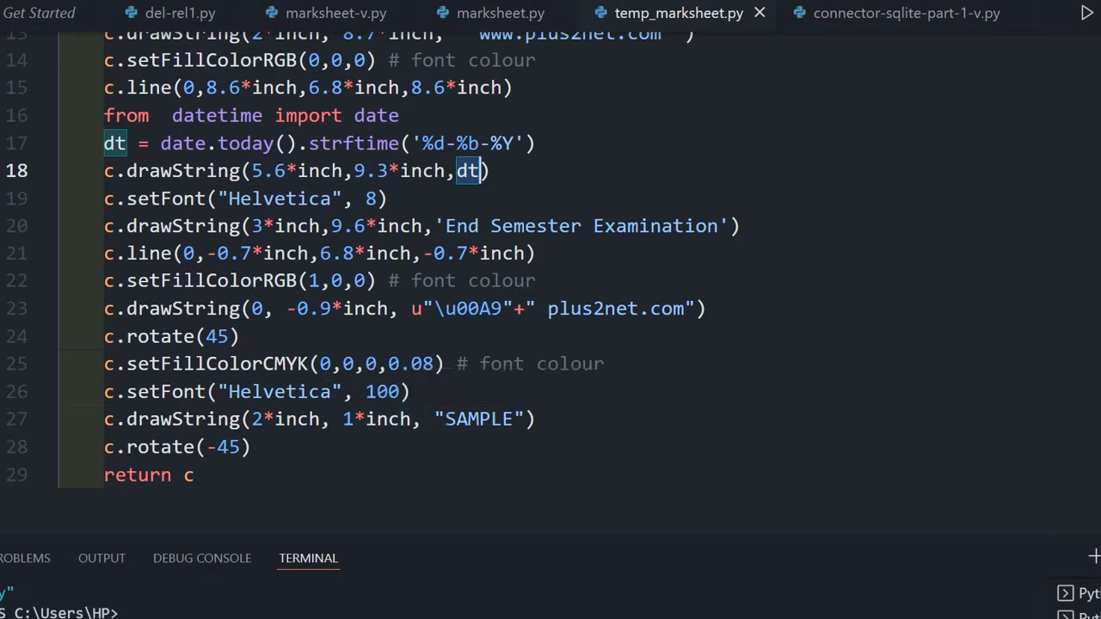
double_click(479, 419)
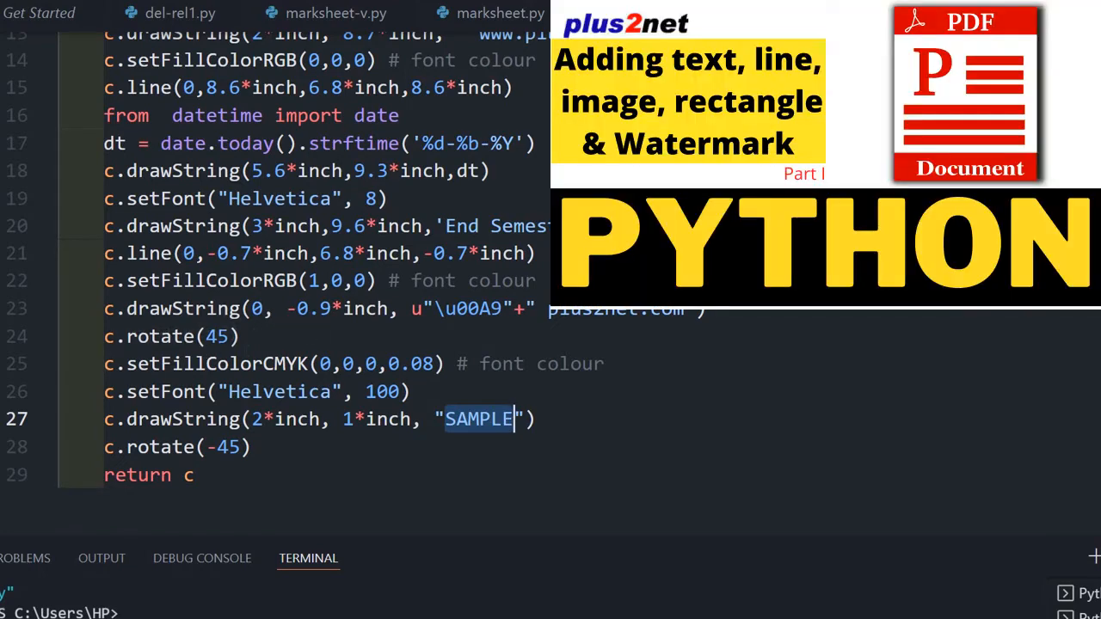
mouse_move(409, 28)
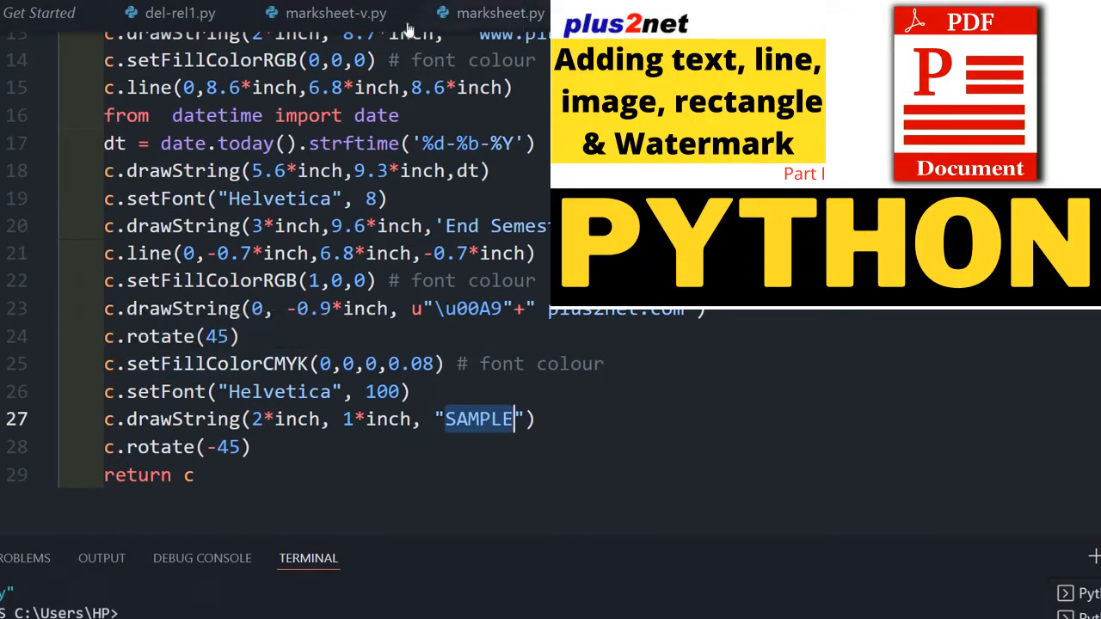
click(335, 13)
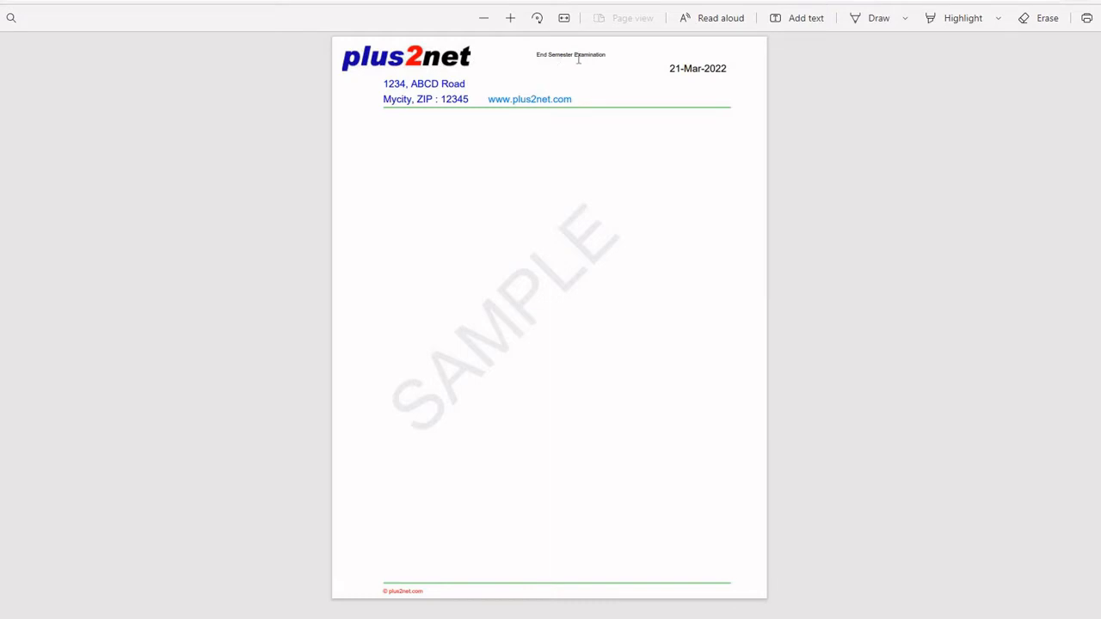
mouse_move(731, 69)
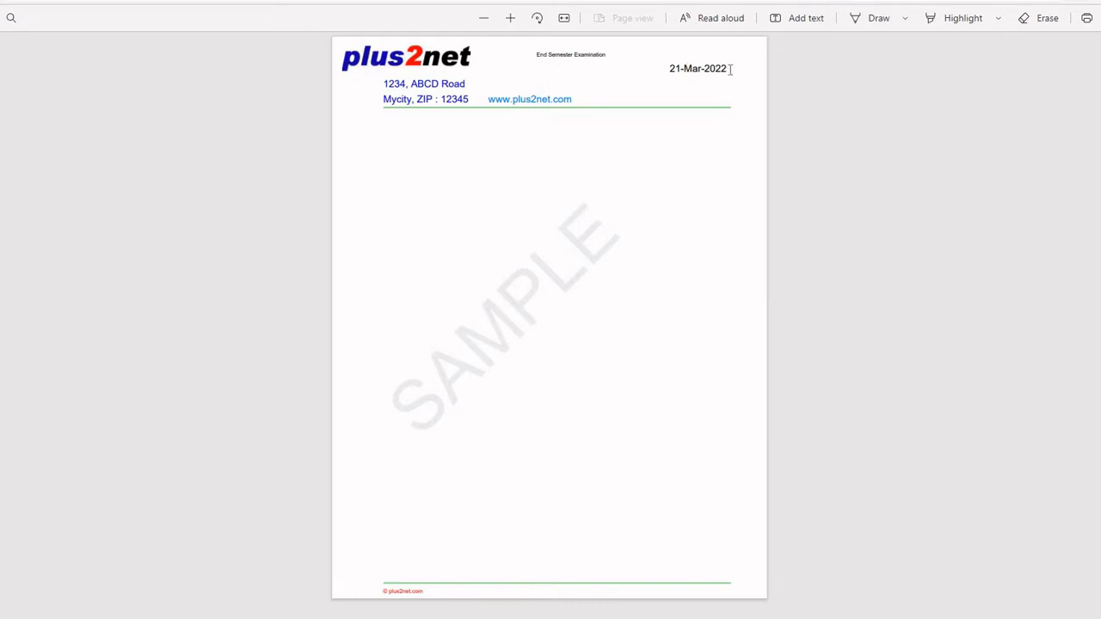
mouse_move(731, 88)
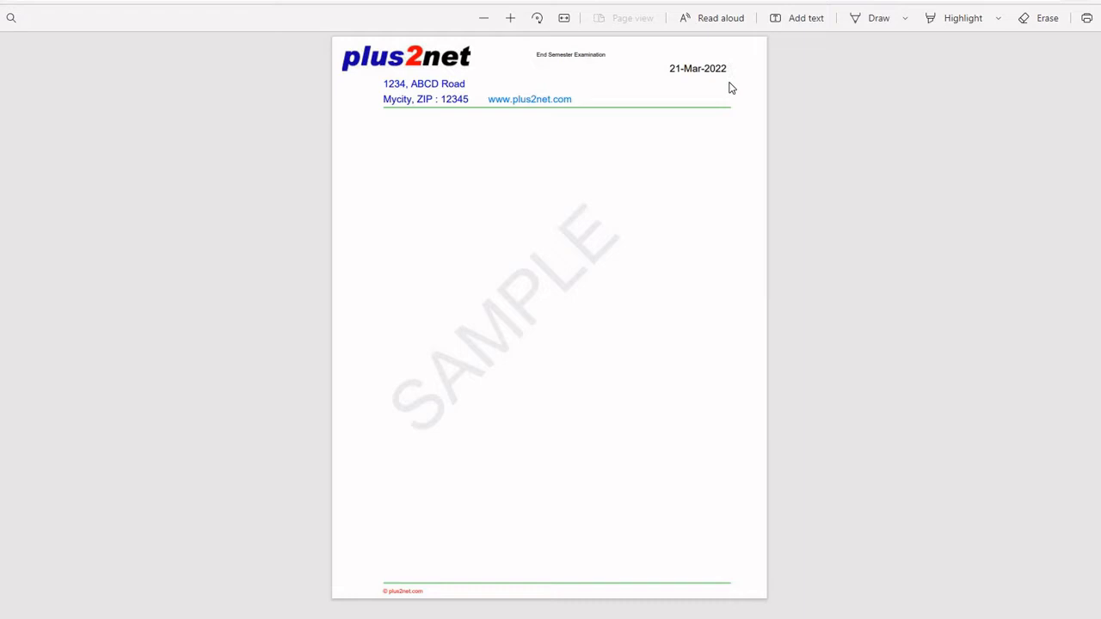
mouse_move(380, 590)
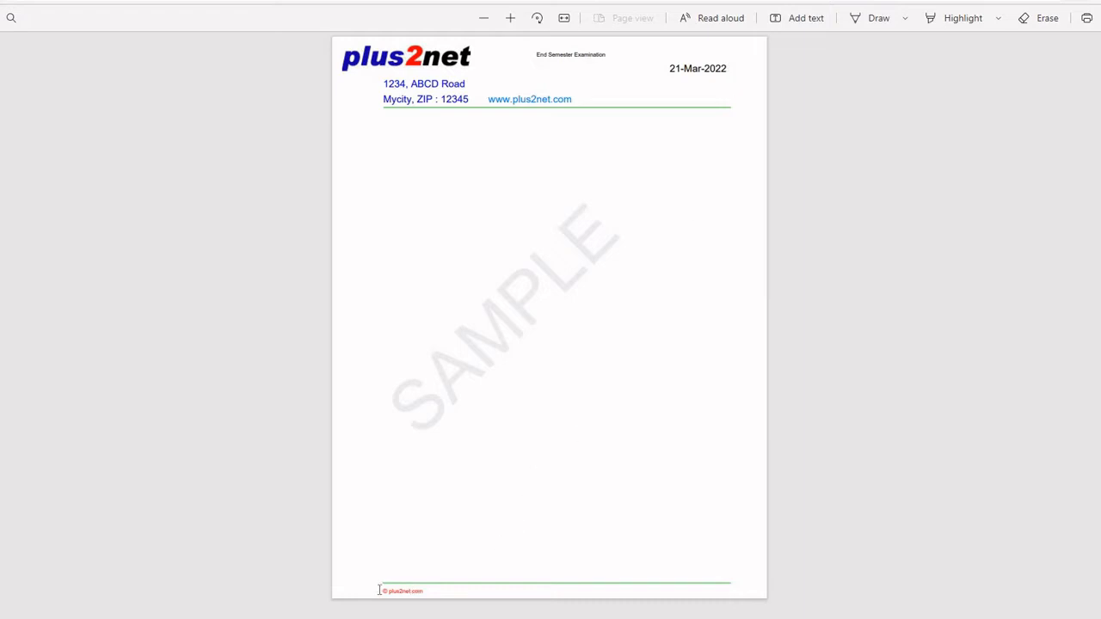
mouse_move(560, 123)
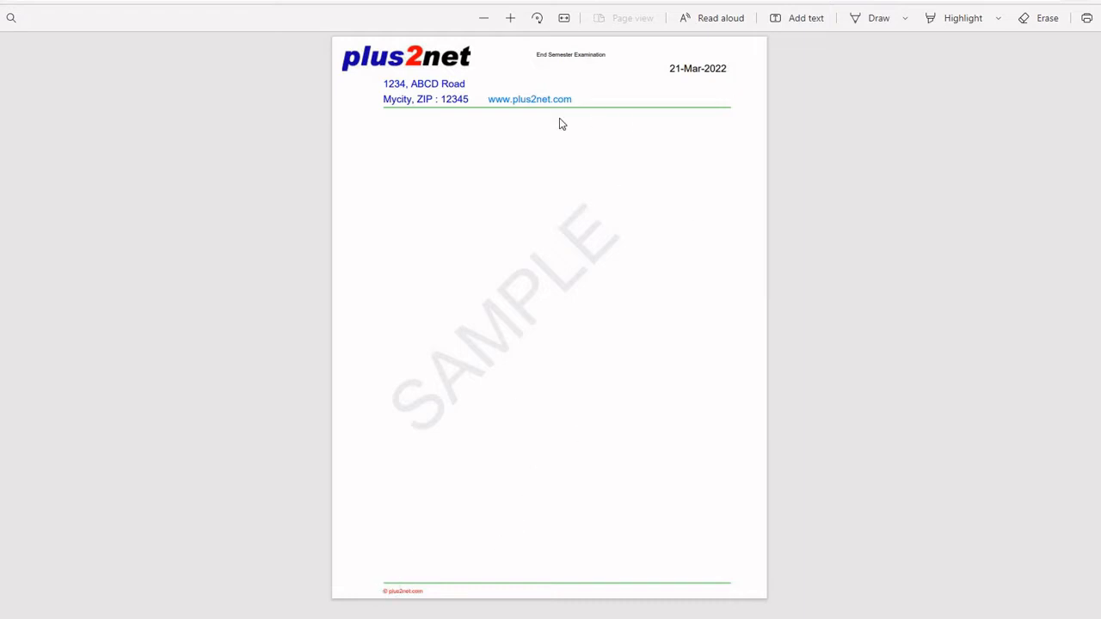
mouse_move(671, 240)
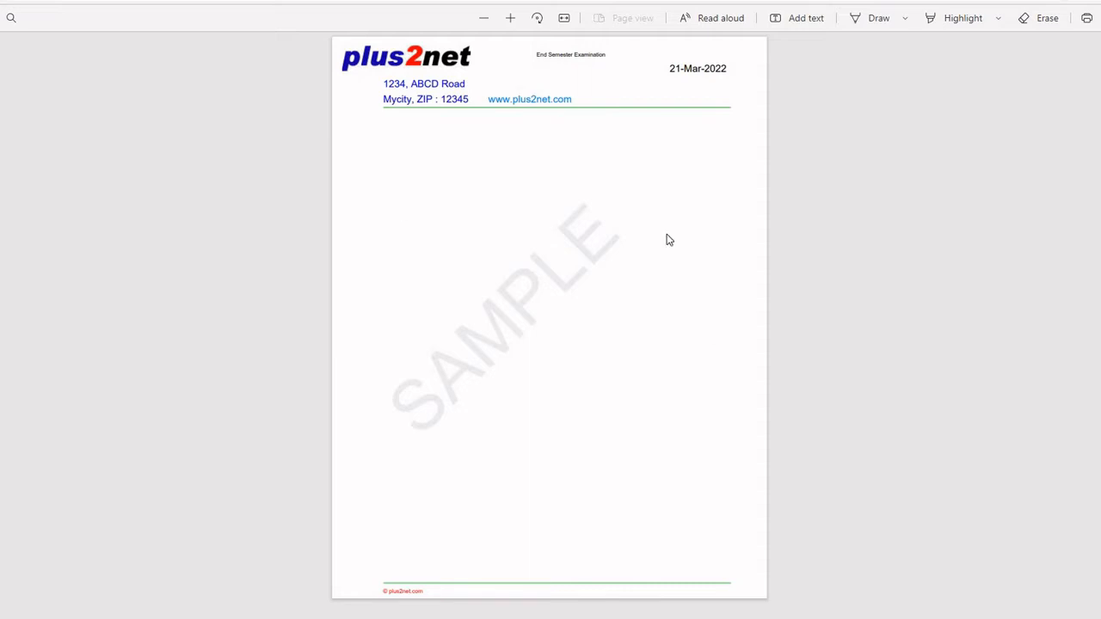
mouse_move(650, 338)
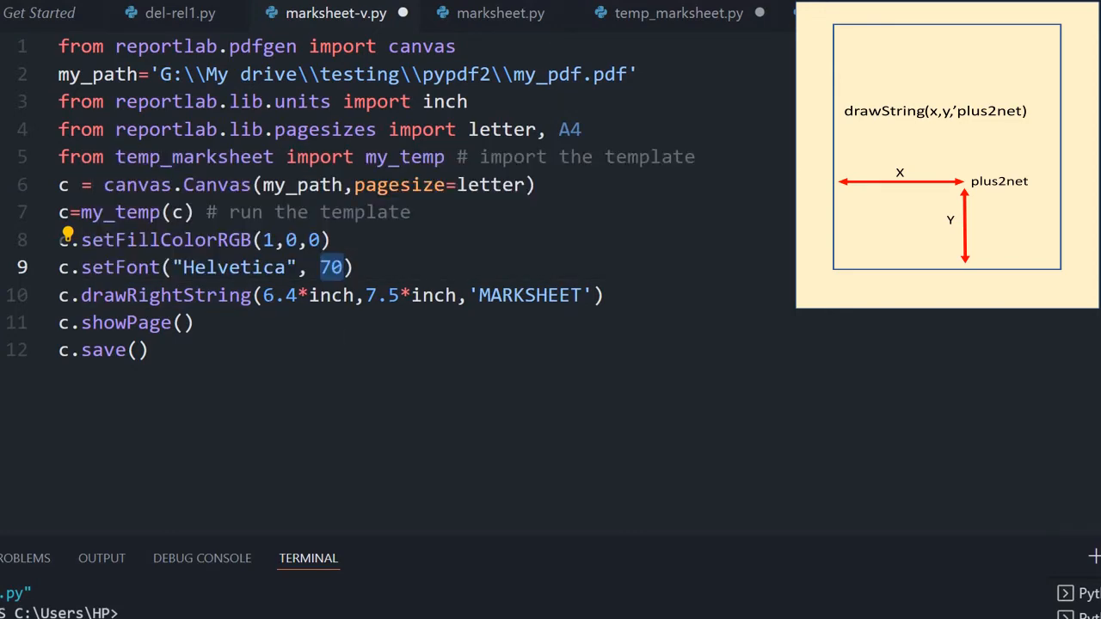
Add black Helvetica 24 labels ID, Name, Class, Gender, Mark, Grade, Signature below MARKSHEET.
click(261, 296)
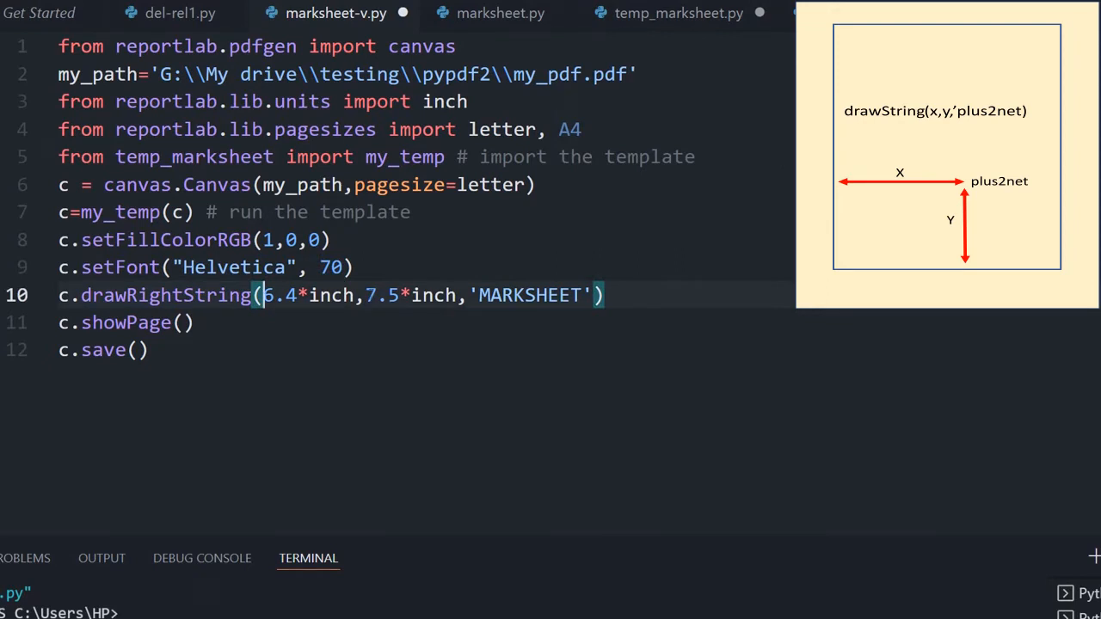
double_click(382, 295)
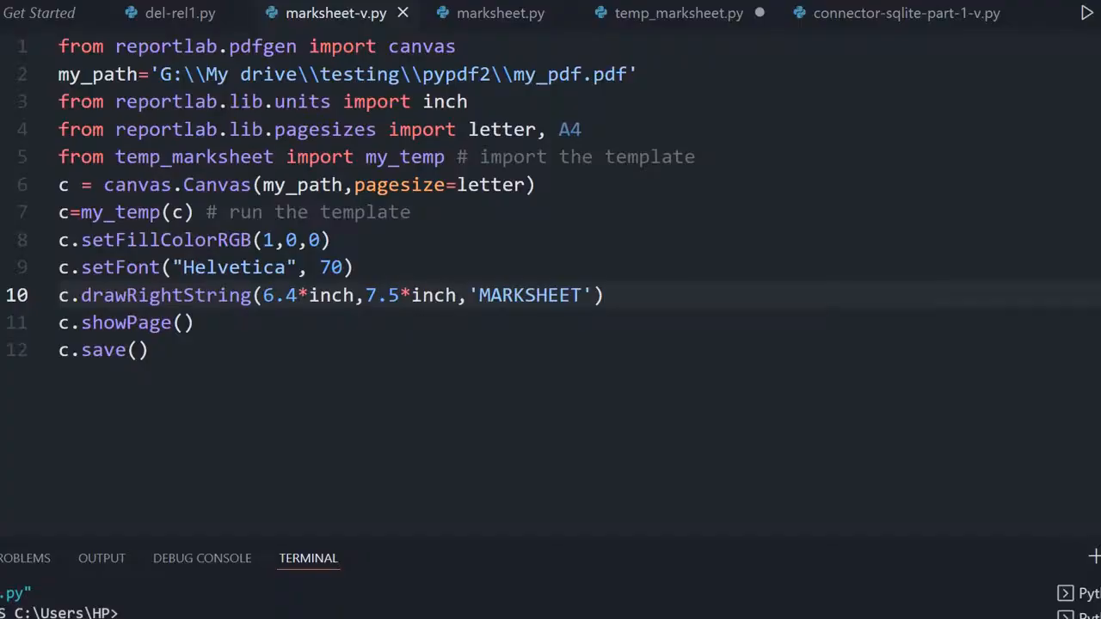
click(602, 295)
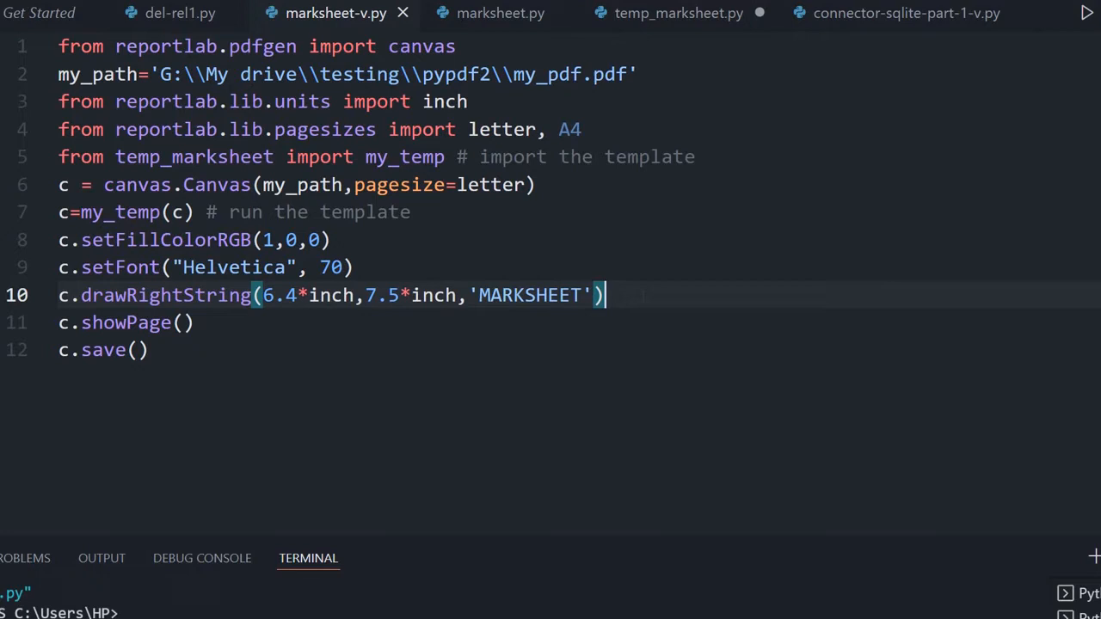
click(58, 323)
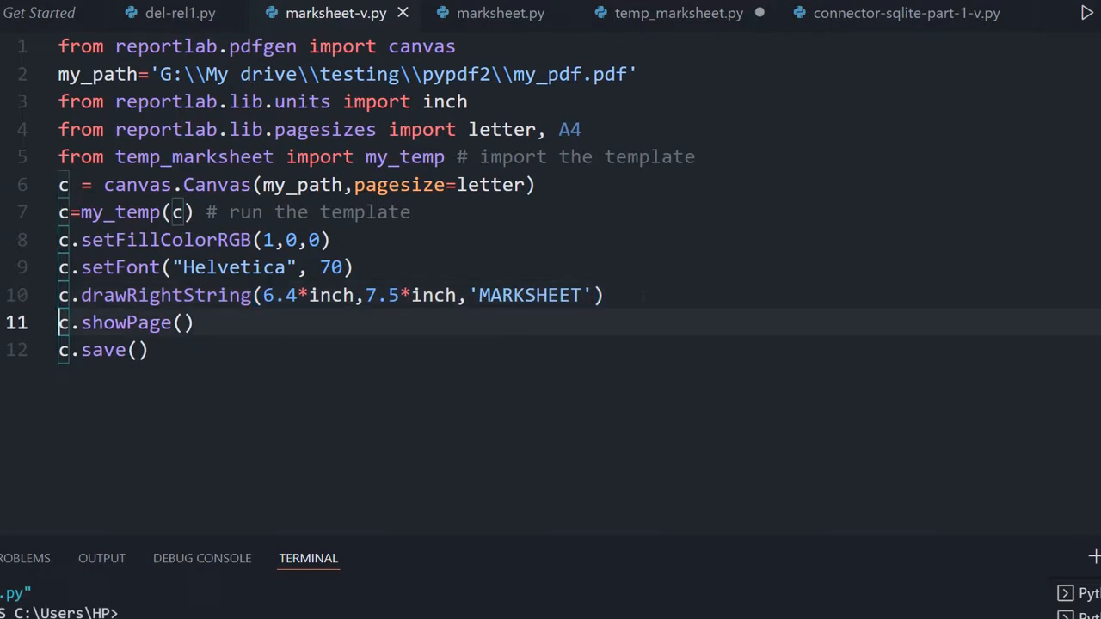
key(Enter)
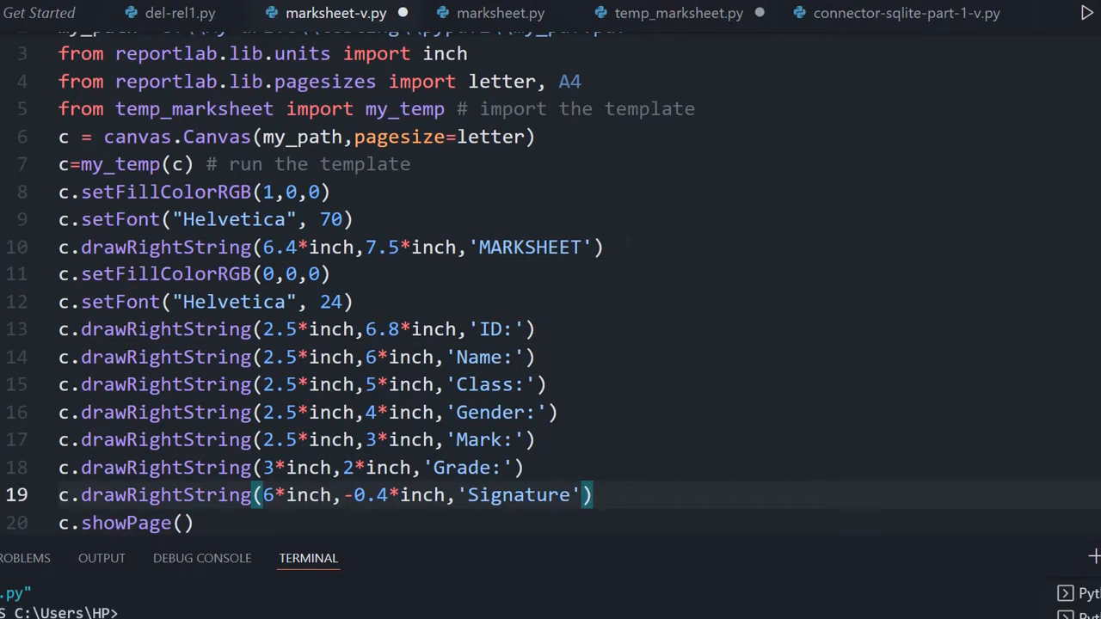
Separate the label block with blank lines, then save to generate the marksheet PDF.
key(Enter)
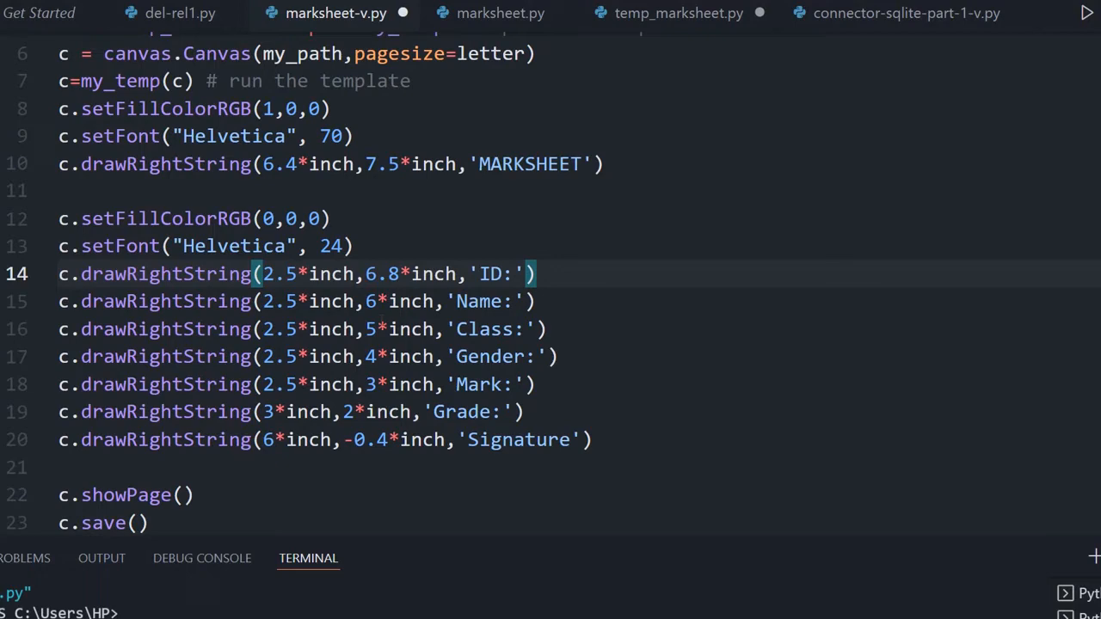
click(263, 301)
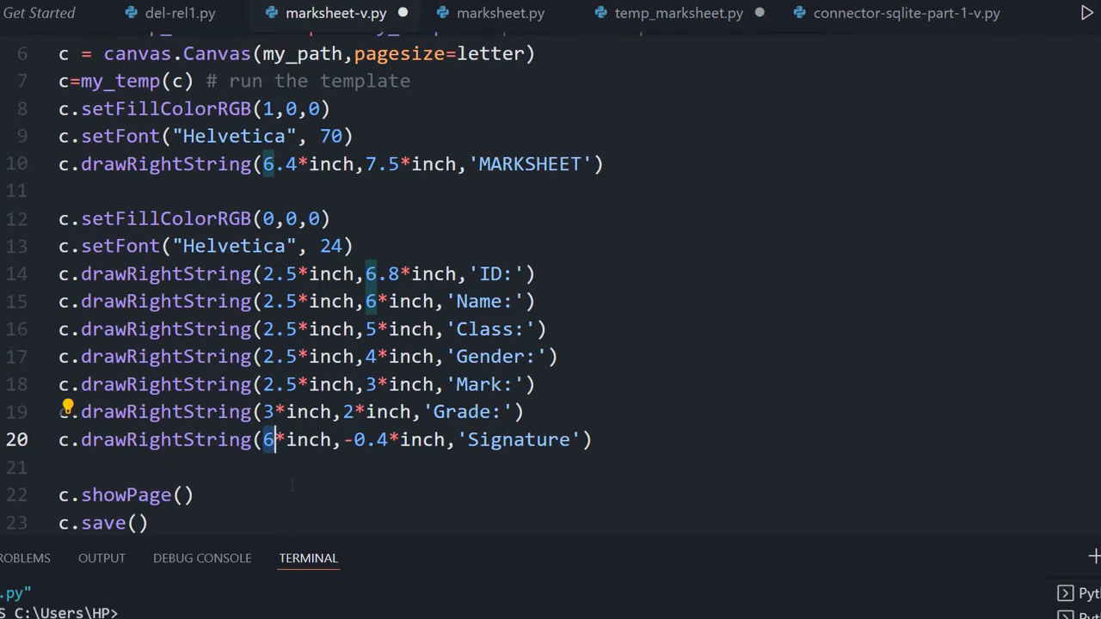
key(ctrl+s)
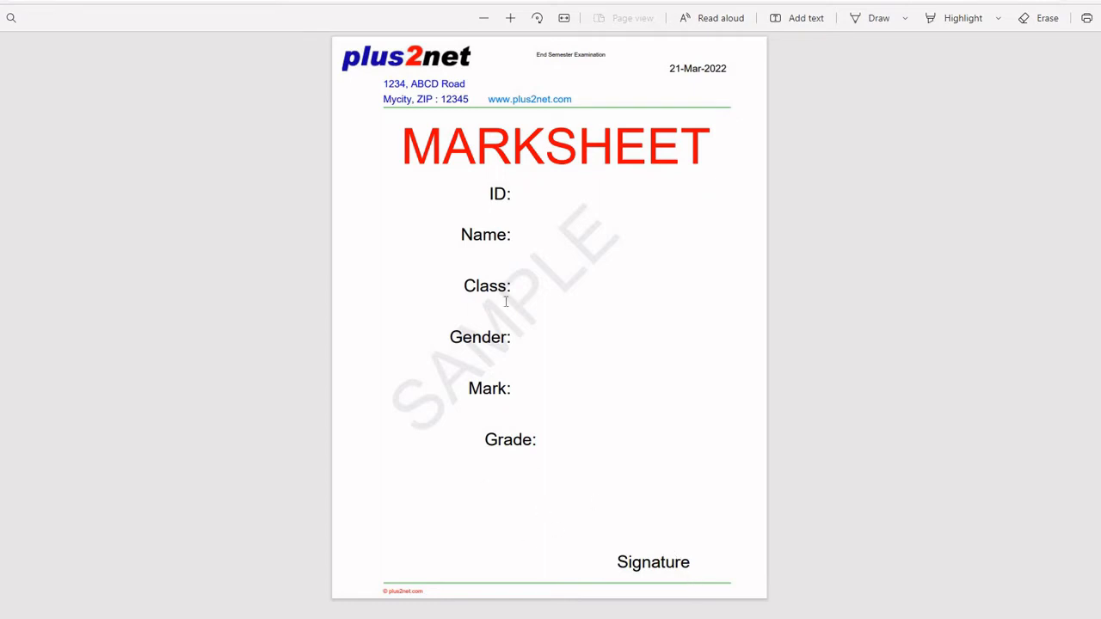
mouse_move(398, 295)
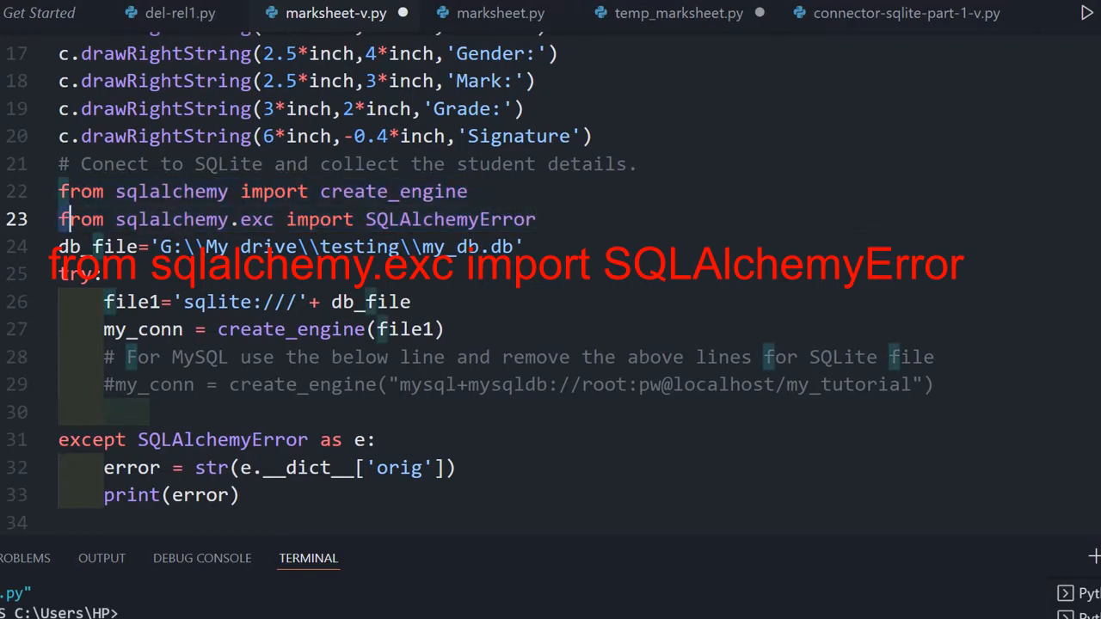
Toggle # comments so the SQLite engine line is active and MySQL is commented out.
scroll(down, 3)
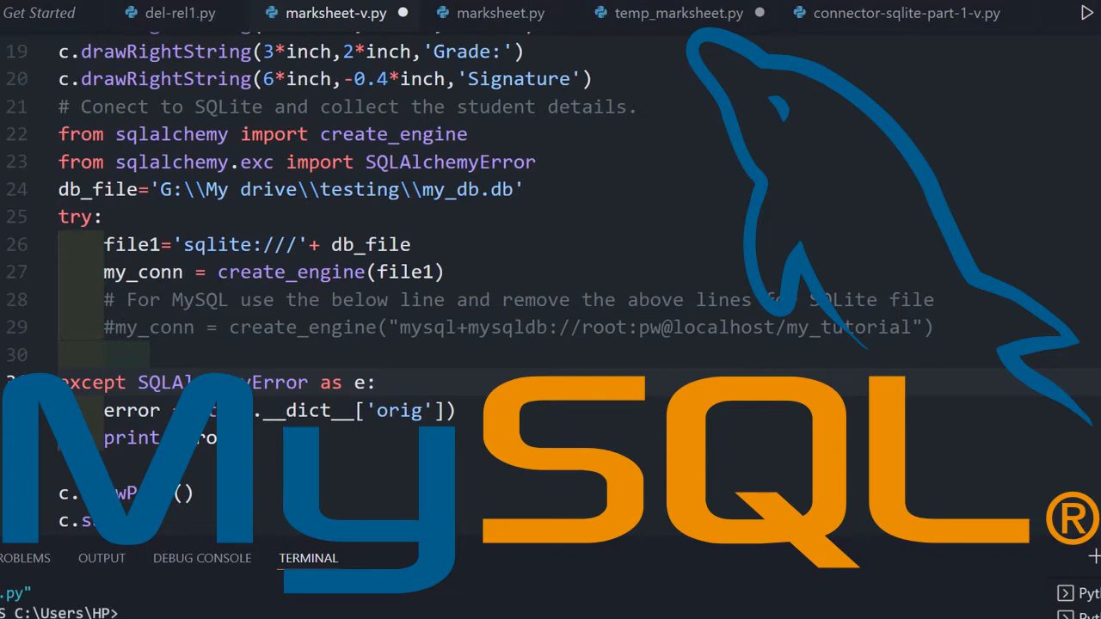
click(103, 272)
text(@)
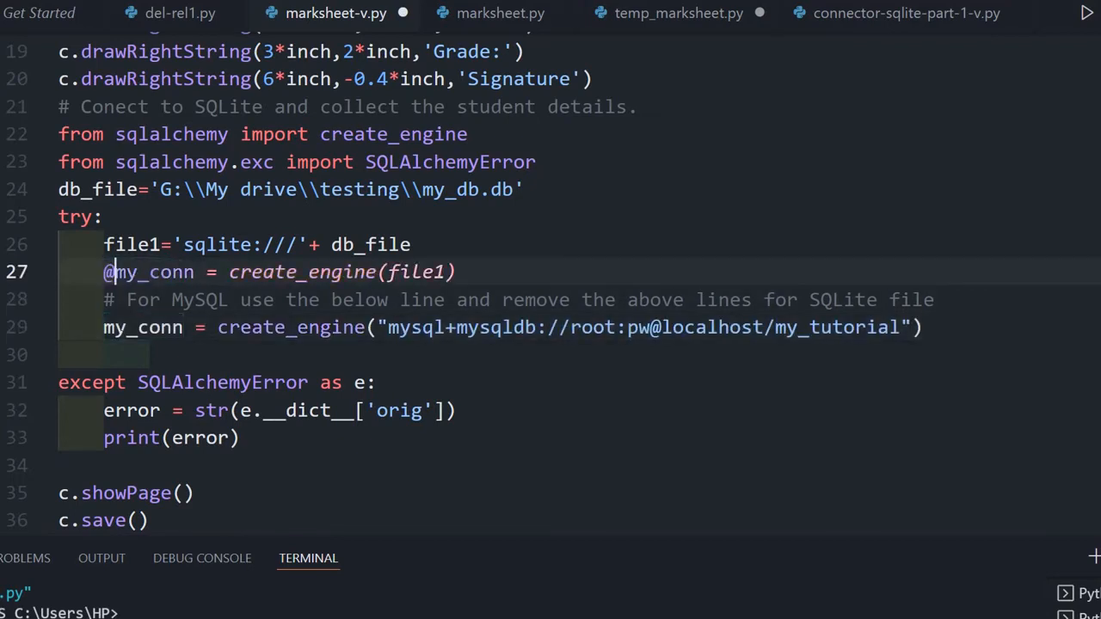
text(#)
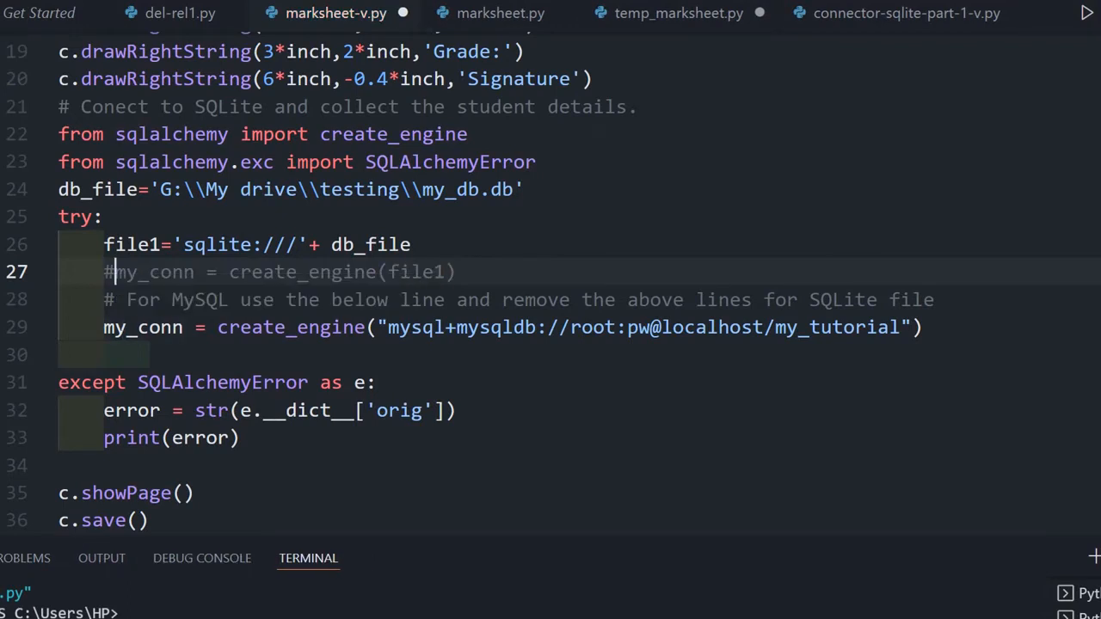
double_click(592, 327)
text(#)
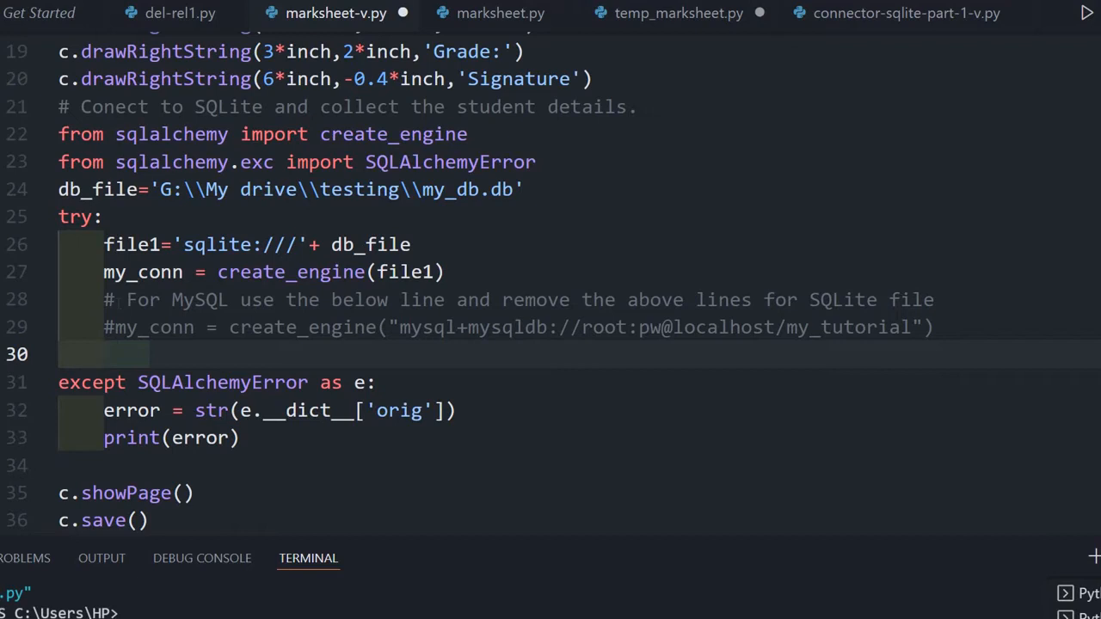
mouse_move(119, 310)
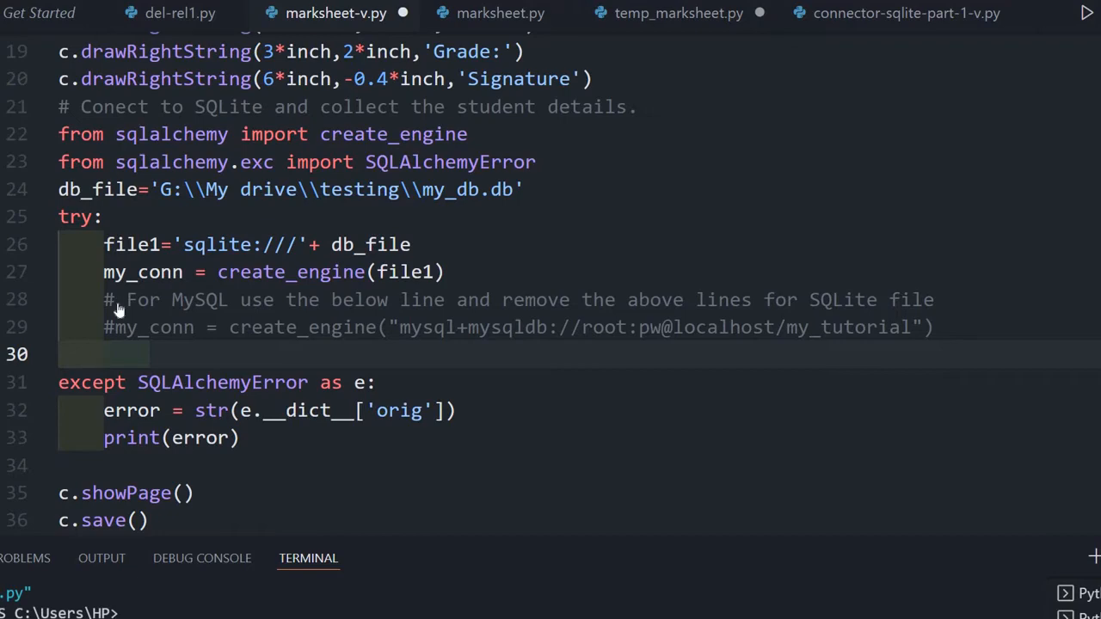
Write r_set = my_conn.execute with SELECT * FROM student WHERE id=15.
text(r_set=)
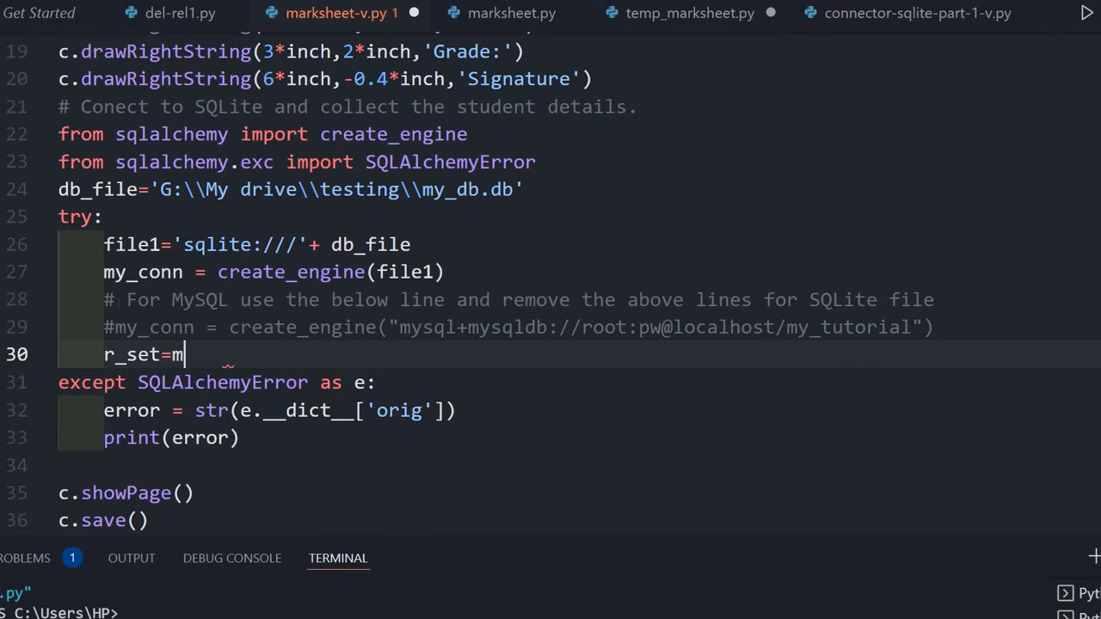
text(my_conn.)
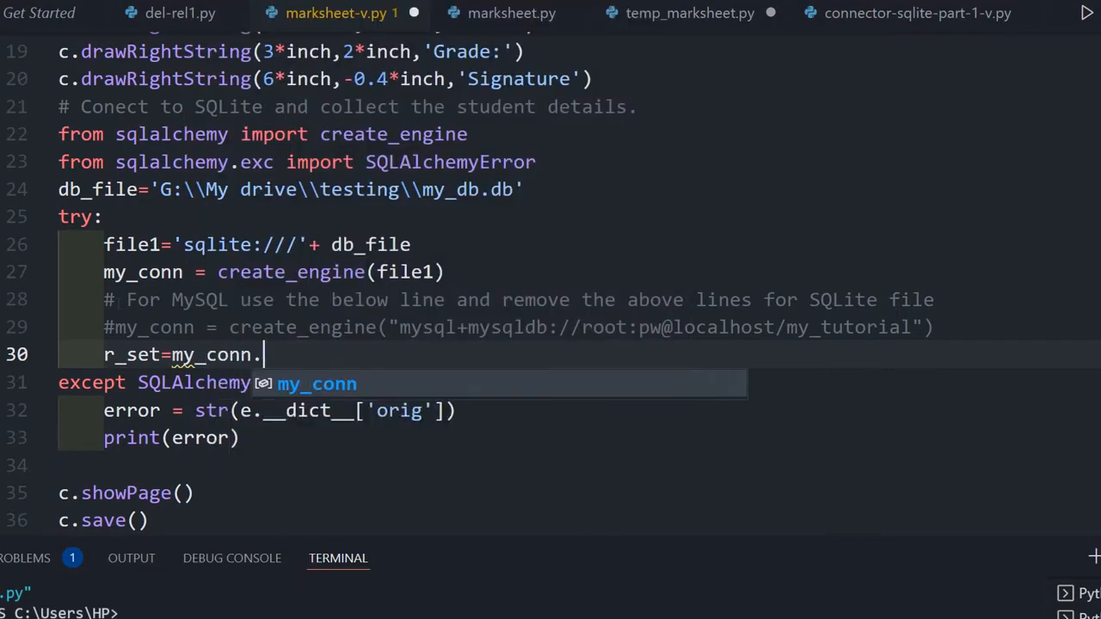
text(execute(")
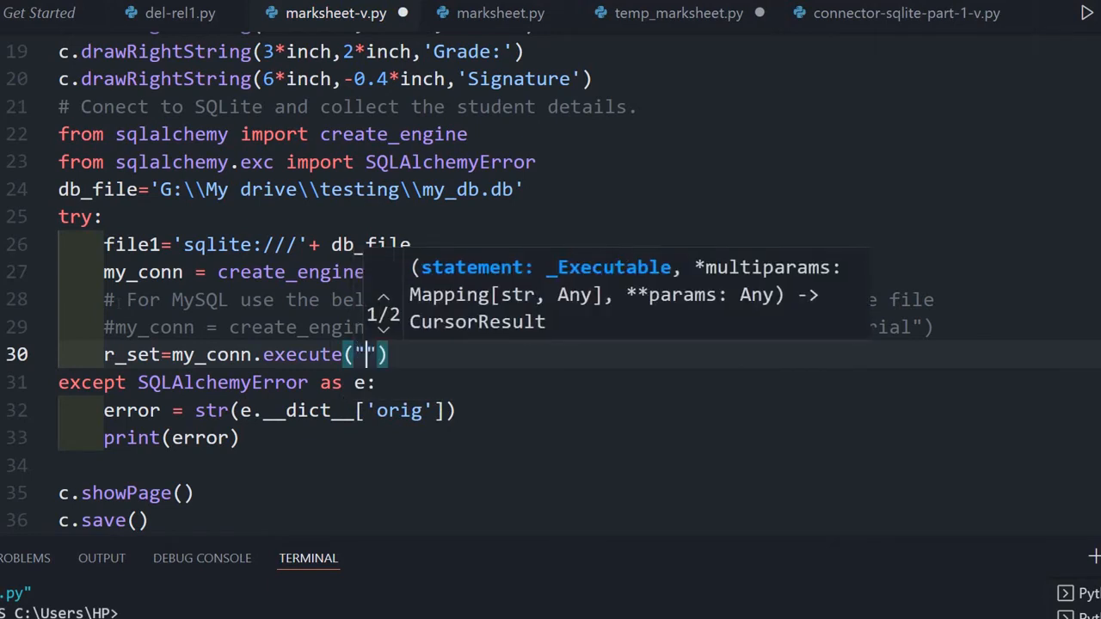
text(SLE)
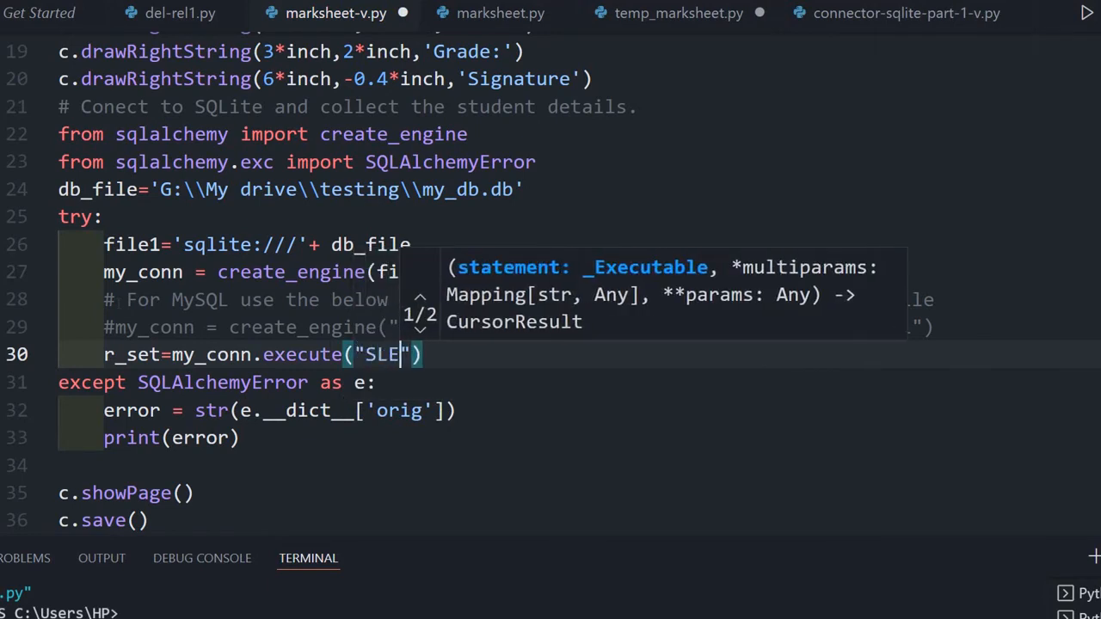
key(Backspace)
text(ELECT * )
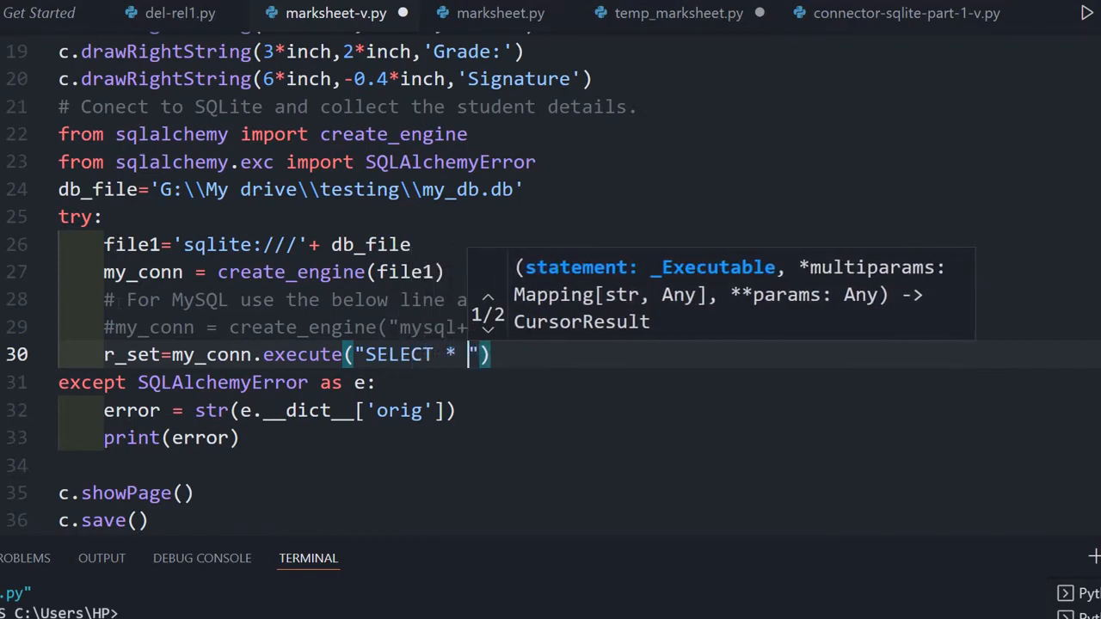
text(FROM st)
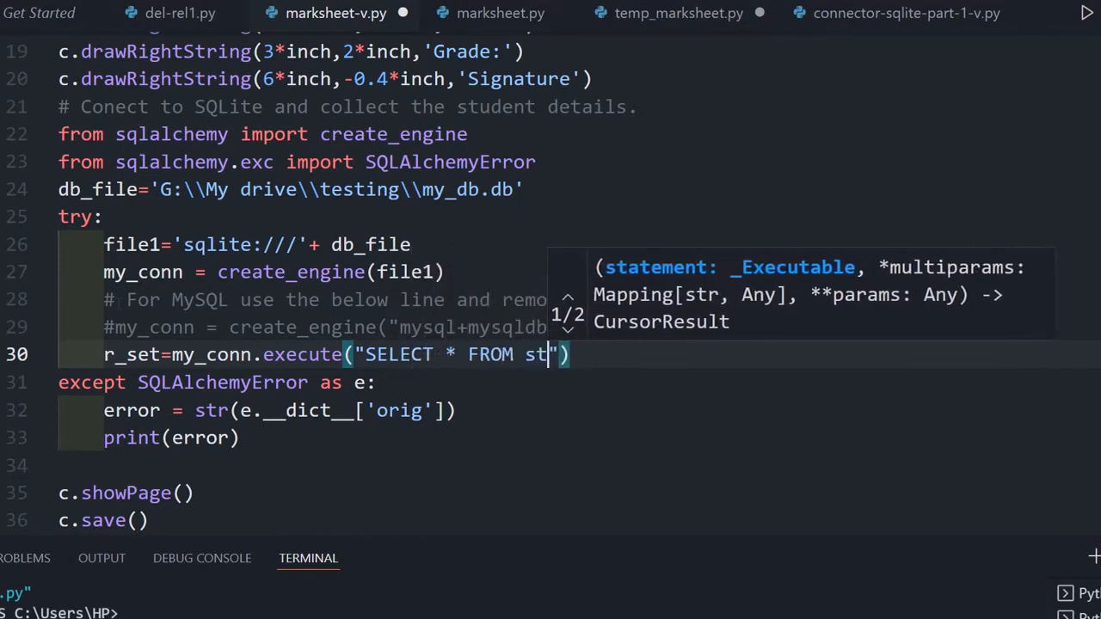
text(udent)
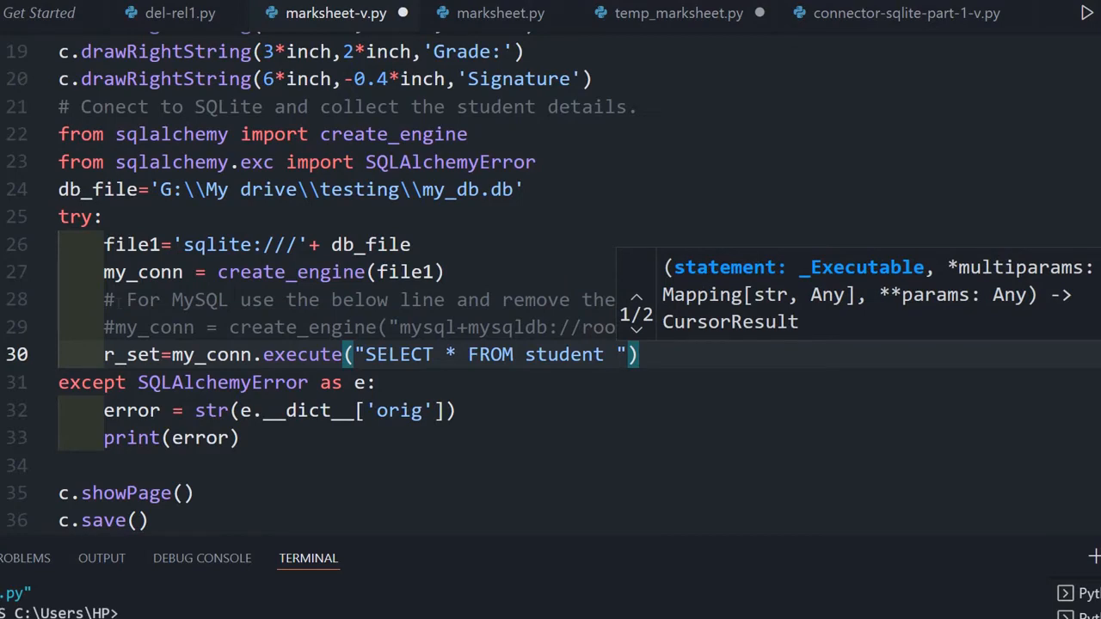
text(WHERE id)
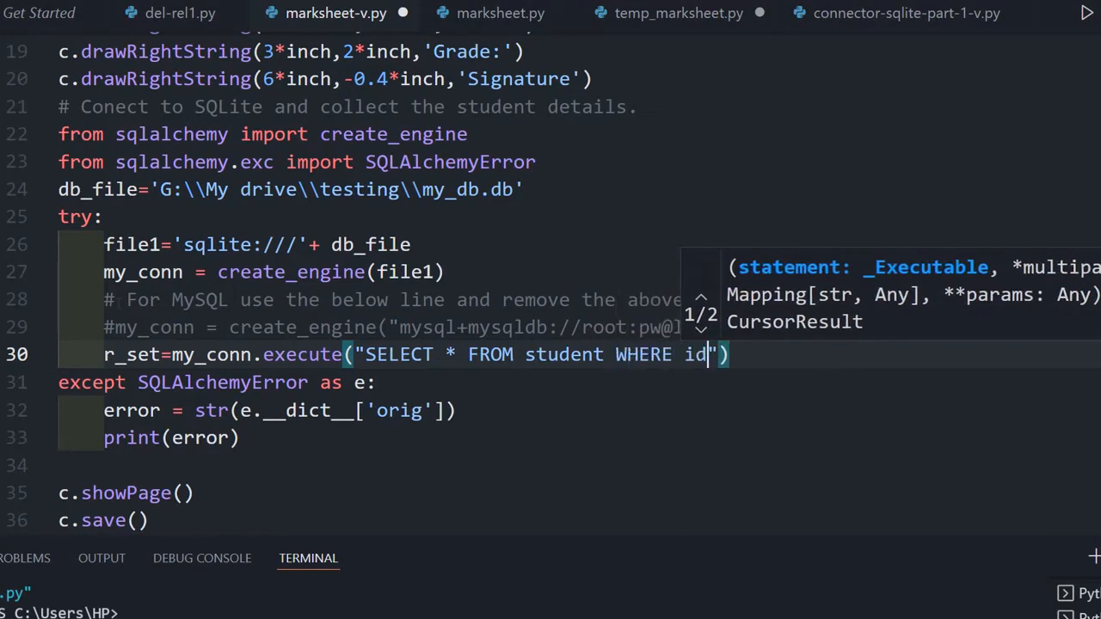
text(=15)
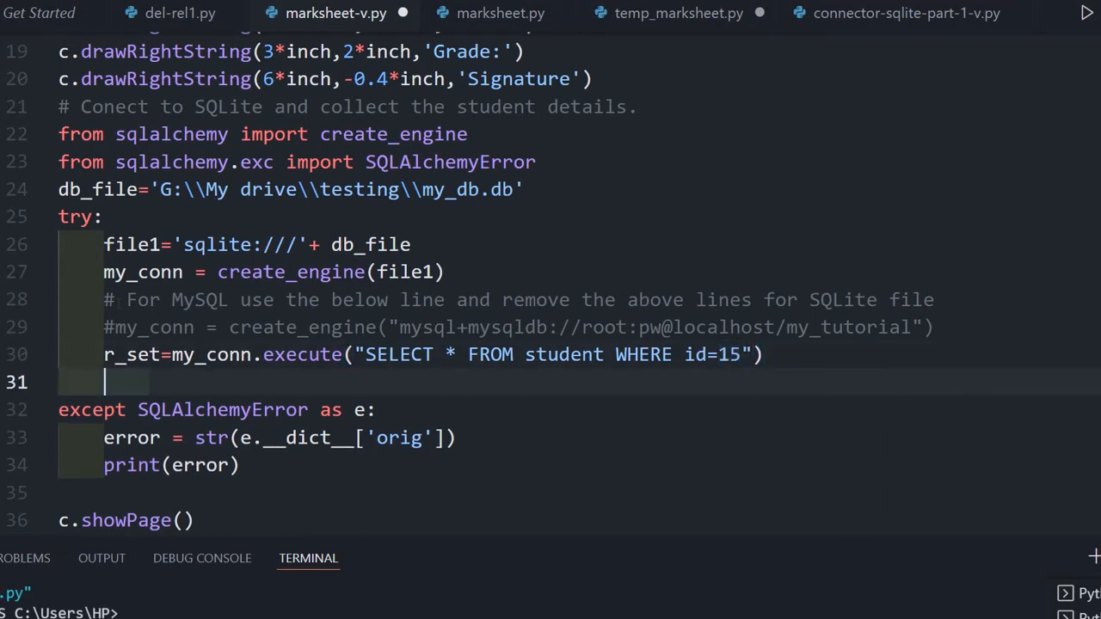
Store the fetched row with data=r_set.fetchone().
text(data)
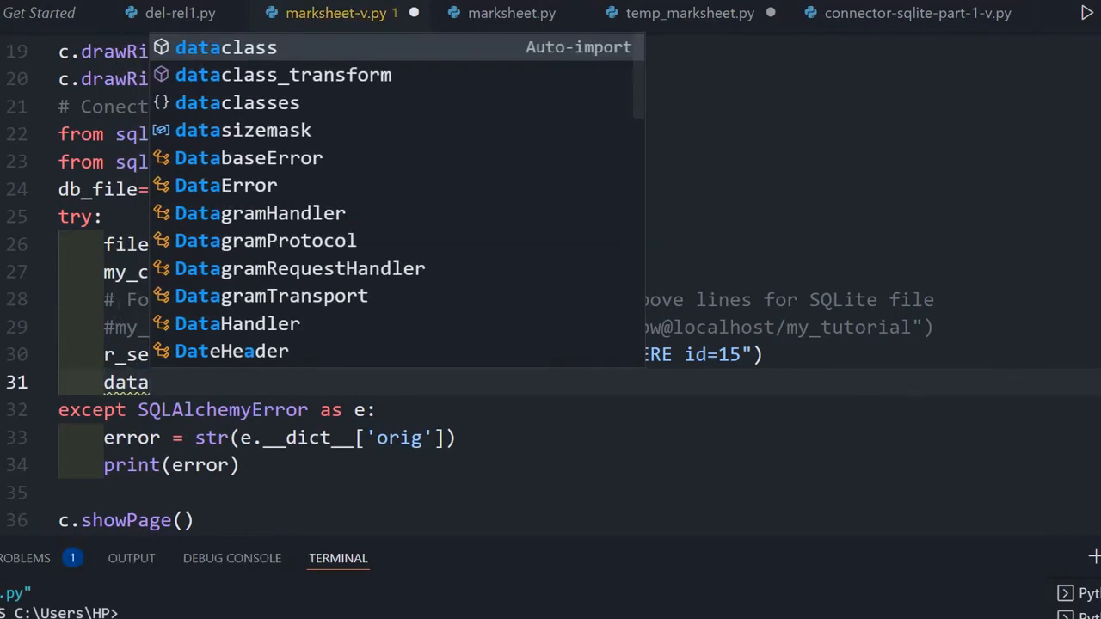
text(=r_set)
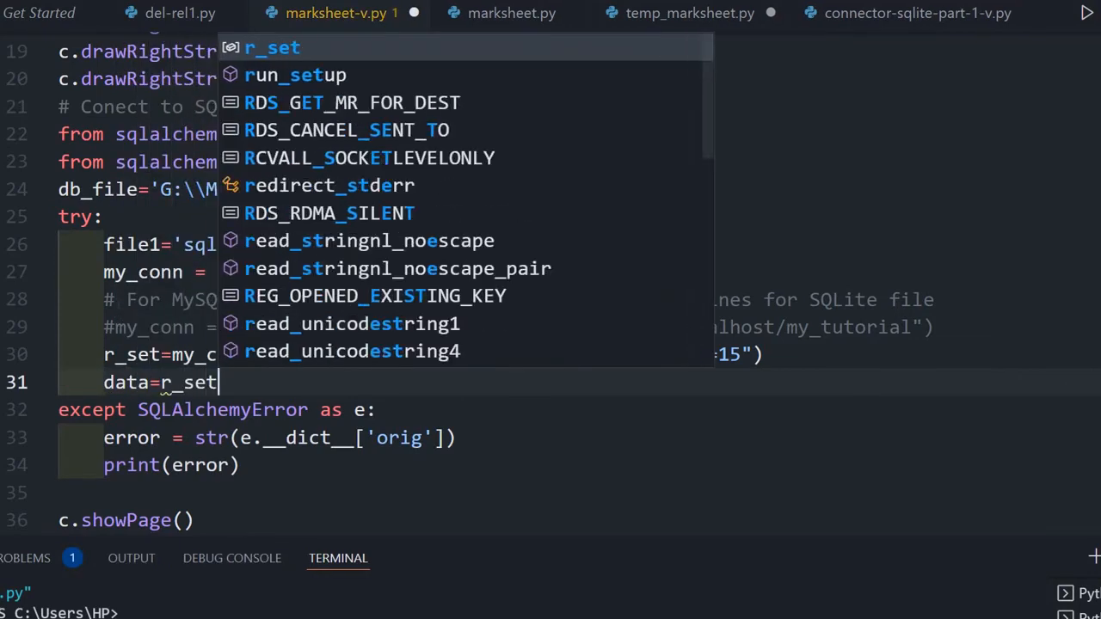
text(.fetchone()
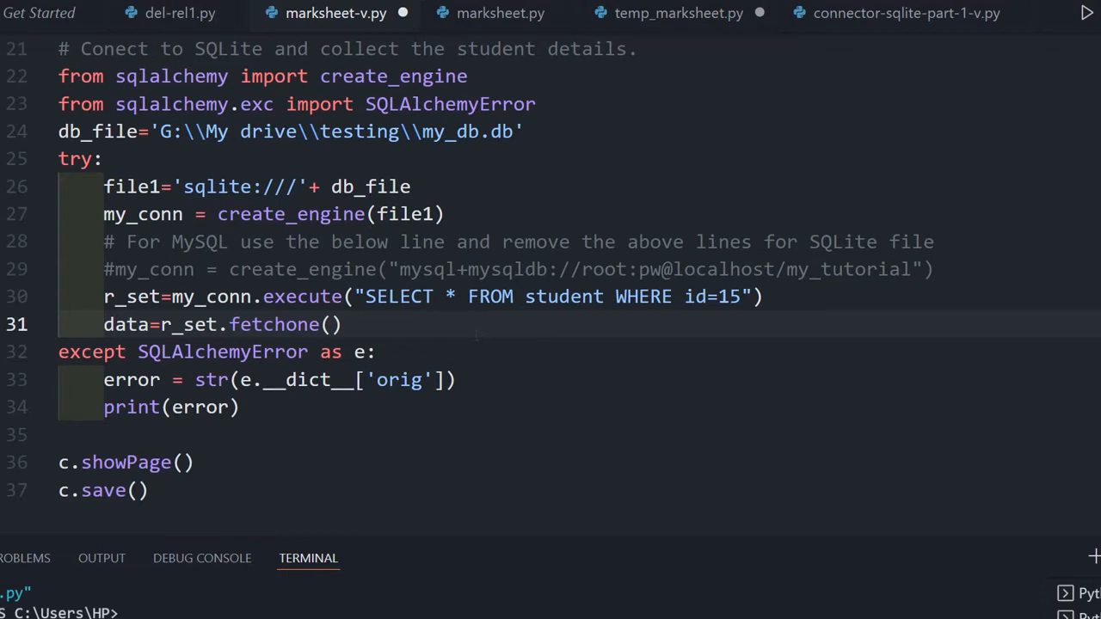
Add a commented-out print(data[1]) line annotated 'student name'.
text(data[1]))
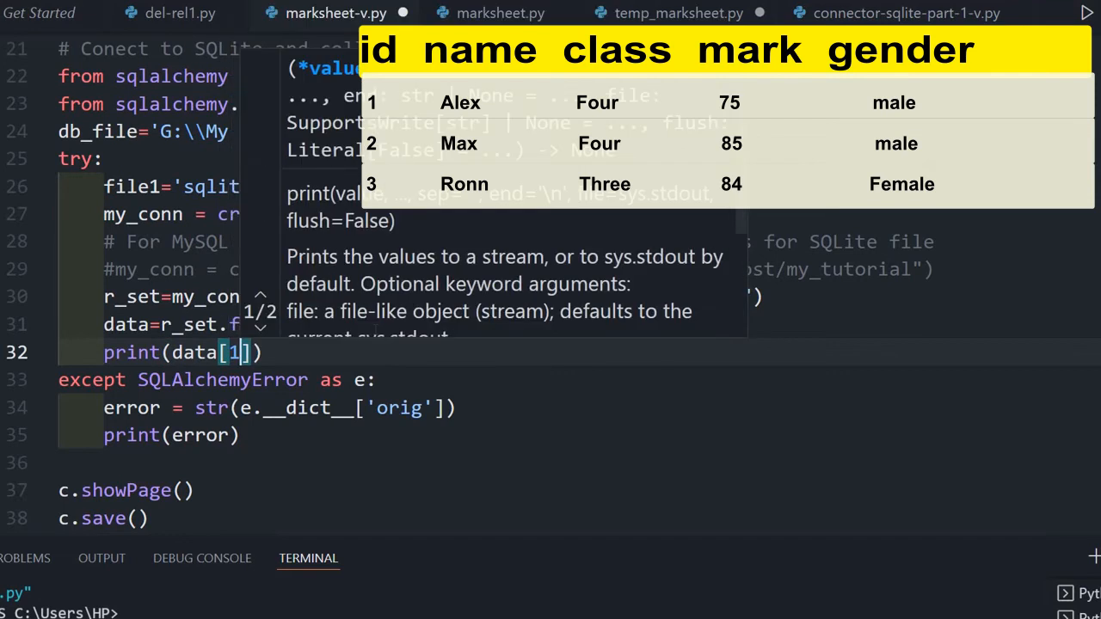
text(#)
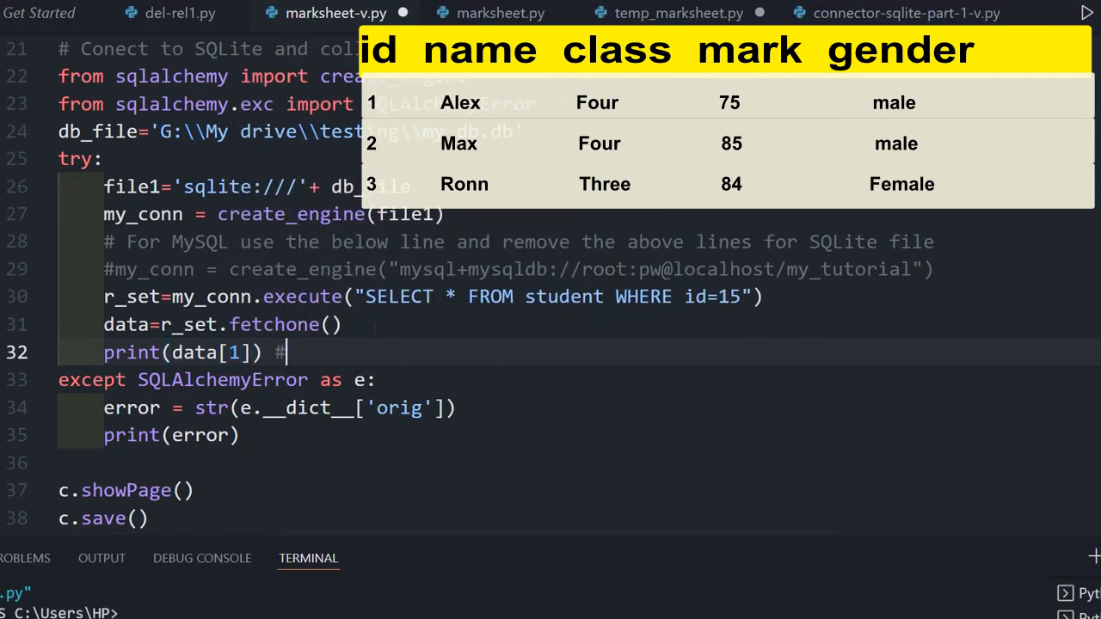
text(prtint)
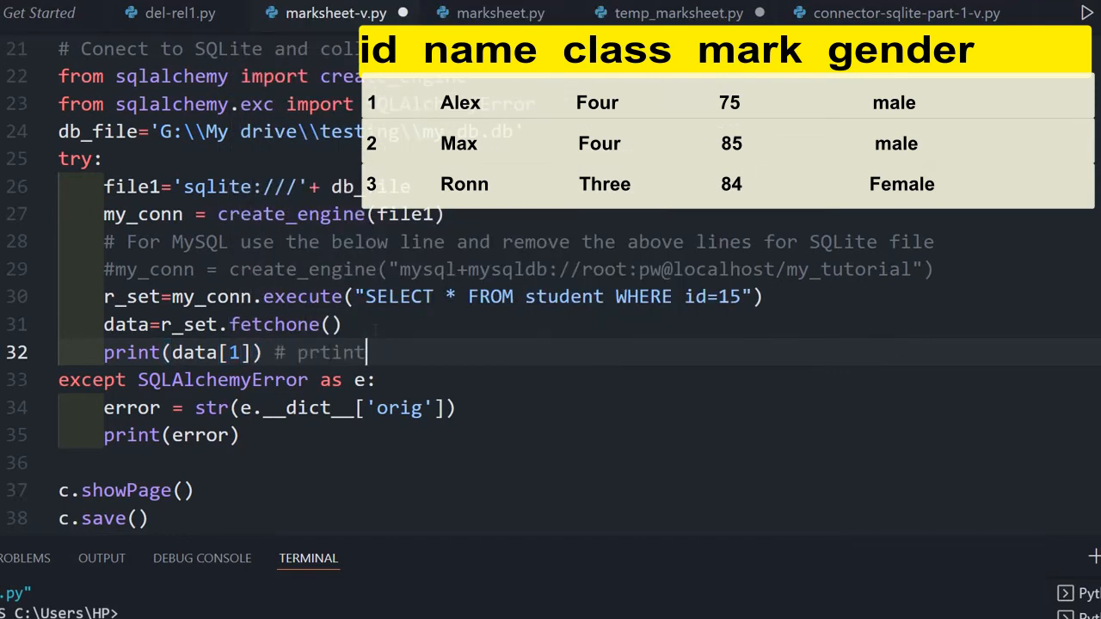
text(student)
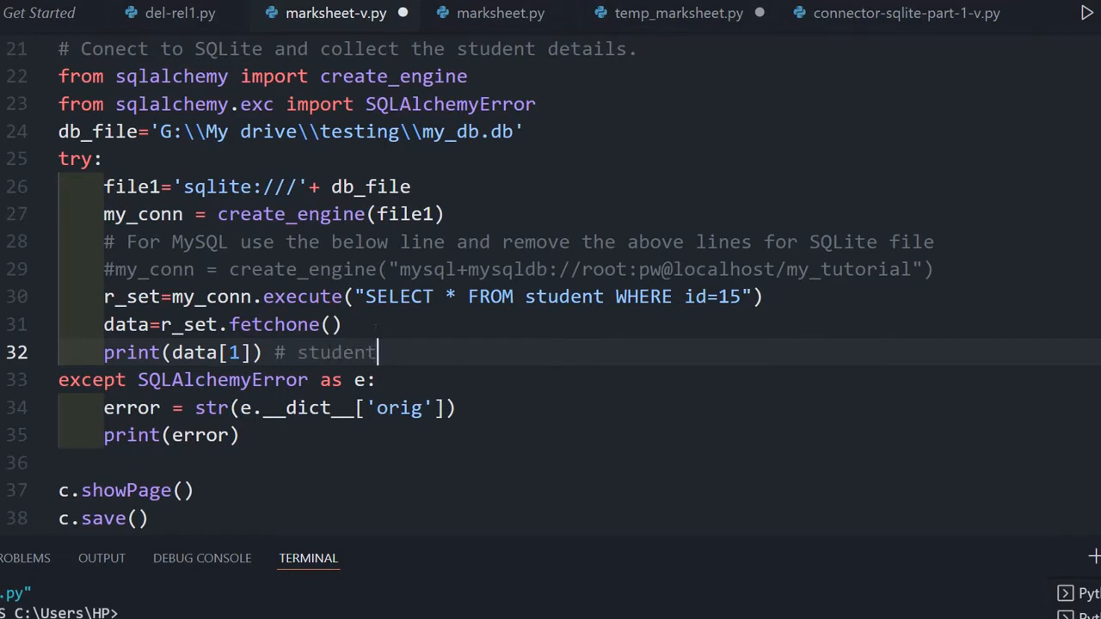
text(name)
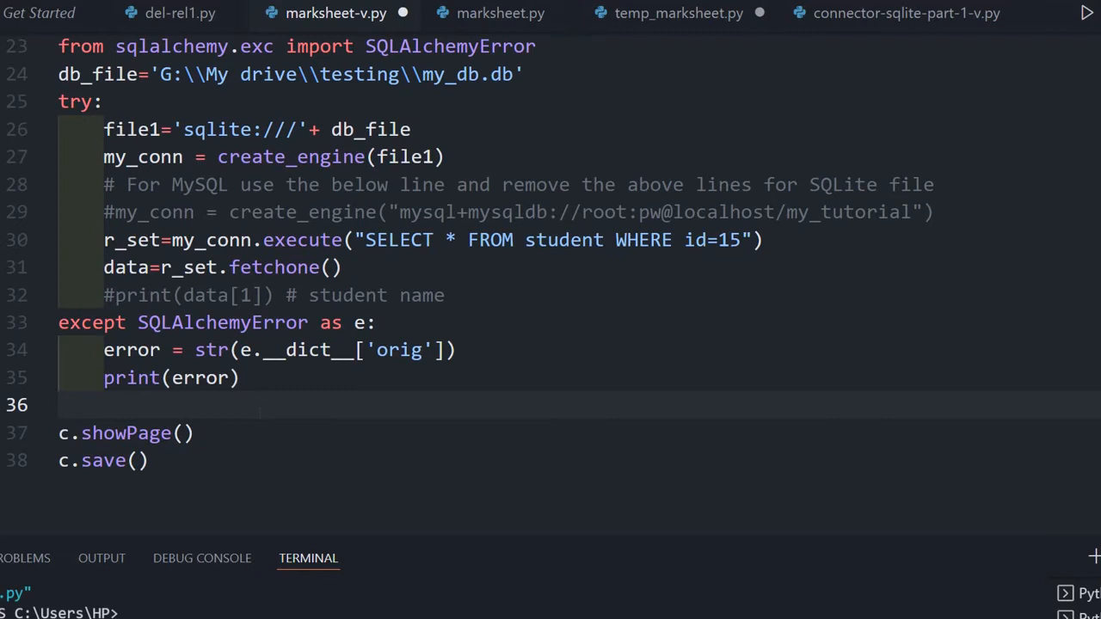
Annotate the setFillColorRGB(0,0,1) student-data code with a '# blue colour' comment.
scroll(down, 3)
text(## end of SQLite connection.)
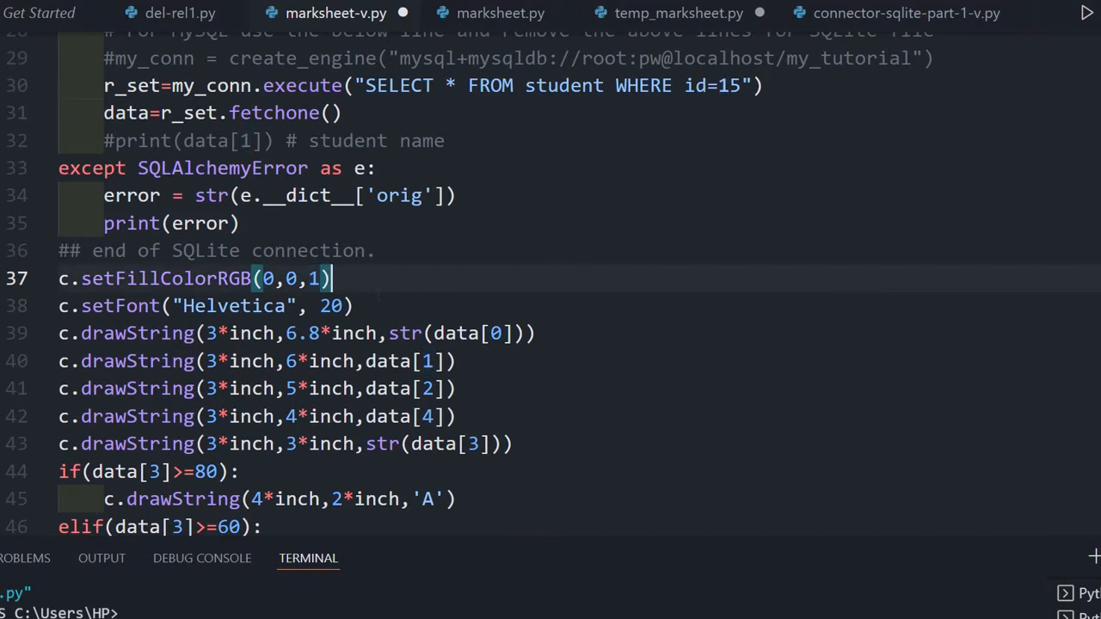
text(#)
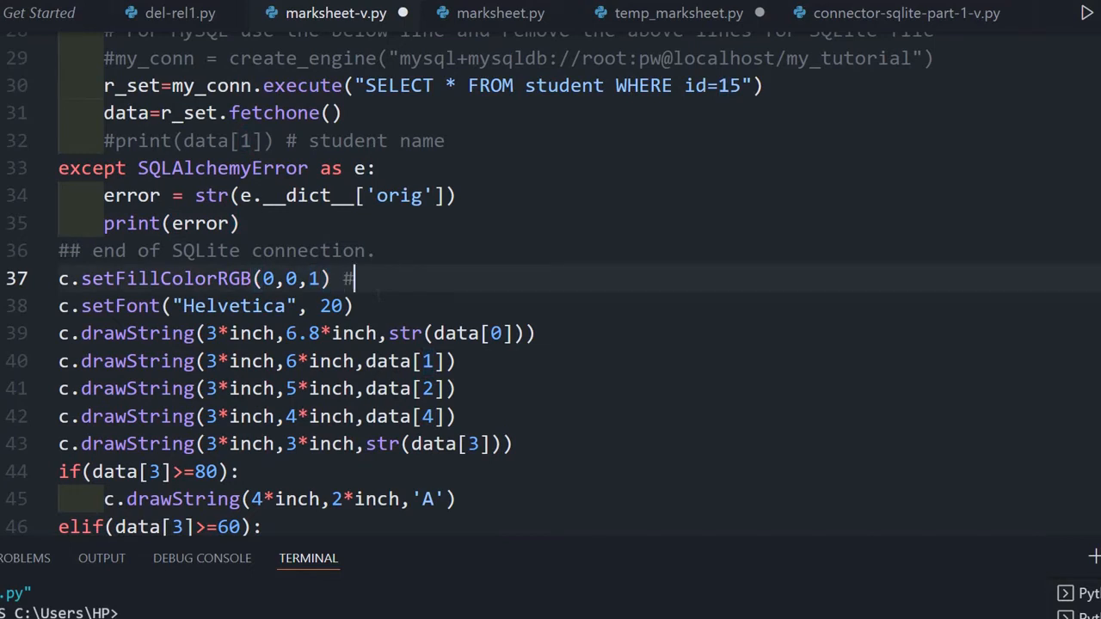
text(blue col)
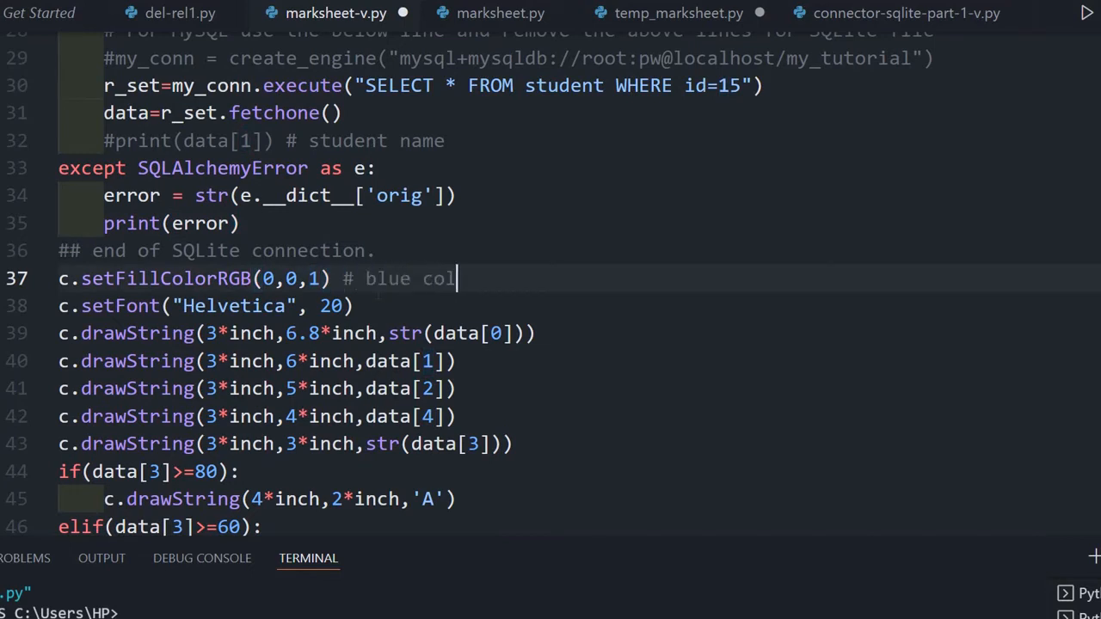
text(our)
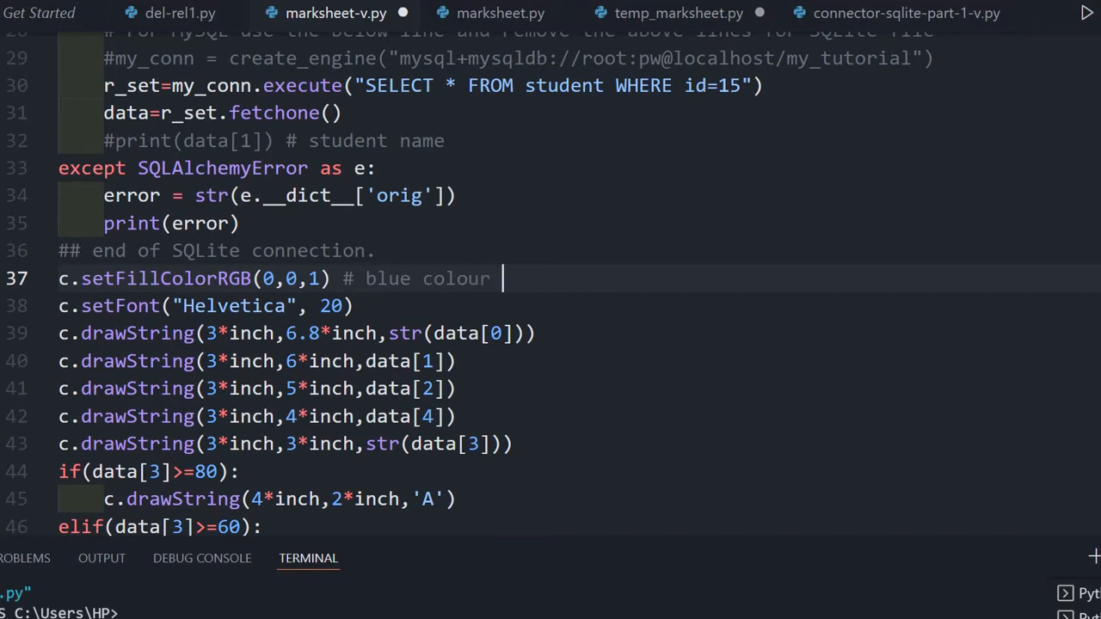
Compare the student data font size 20 with the label font size 24.
click(320, 305)
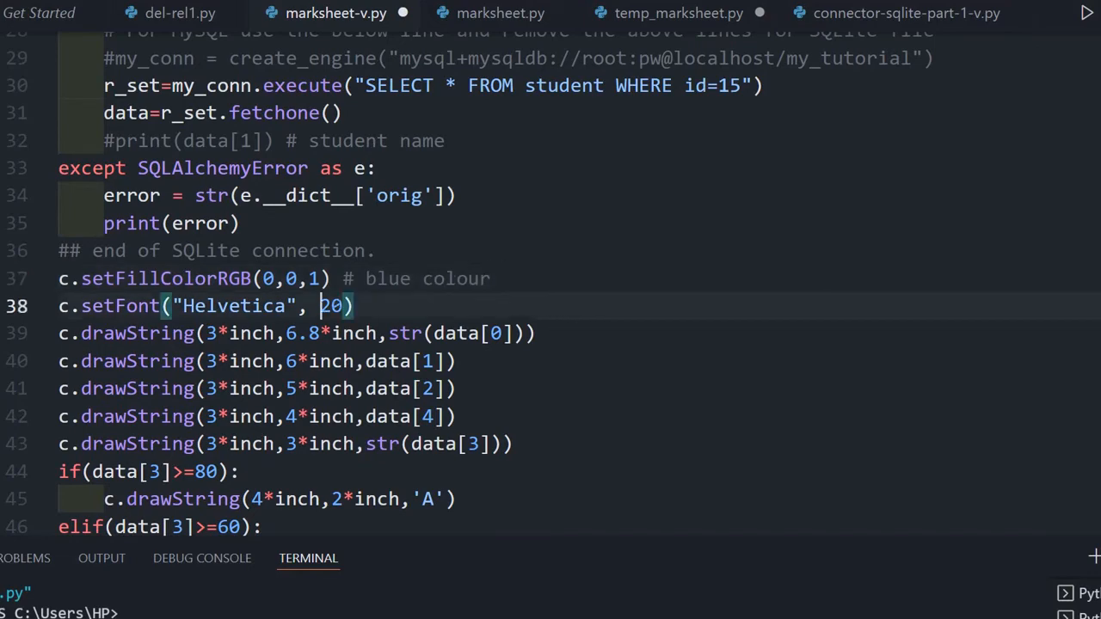
scroll(up, 3)
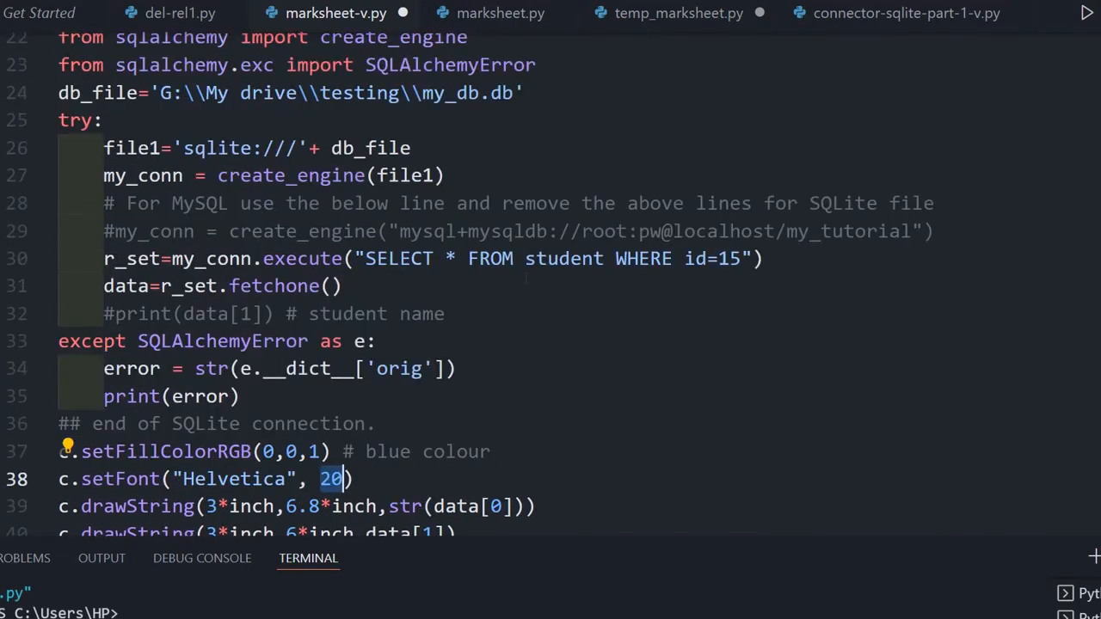
scroll(up, 3)
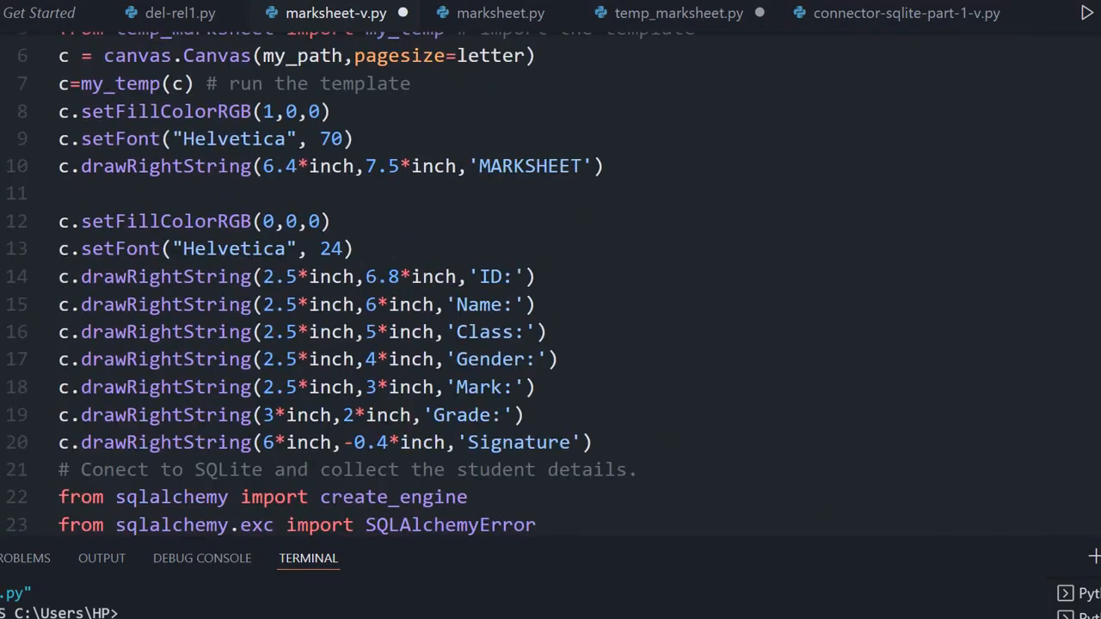
double_click(330, 249)
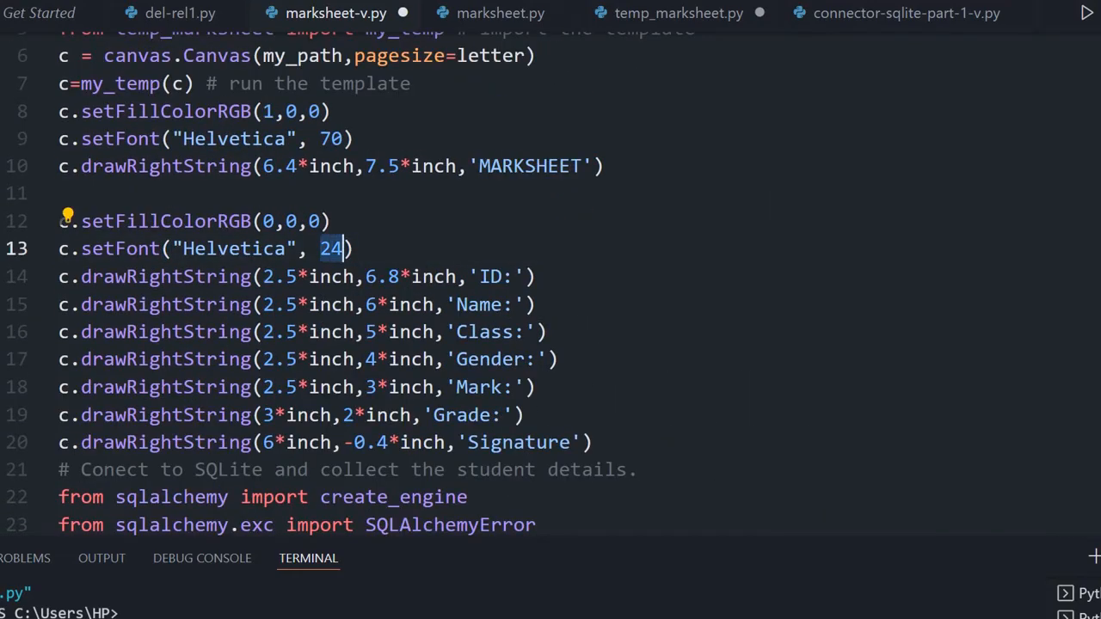
scroll(down, 3)
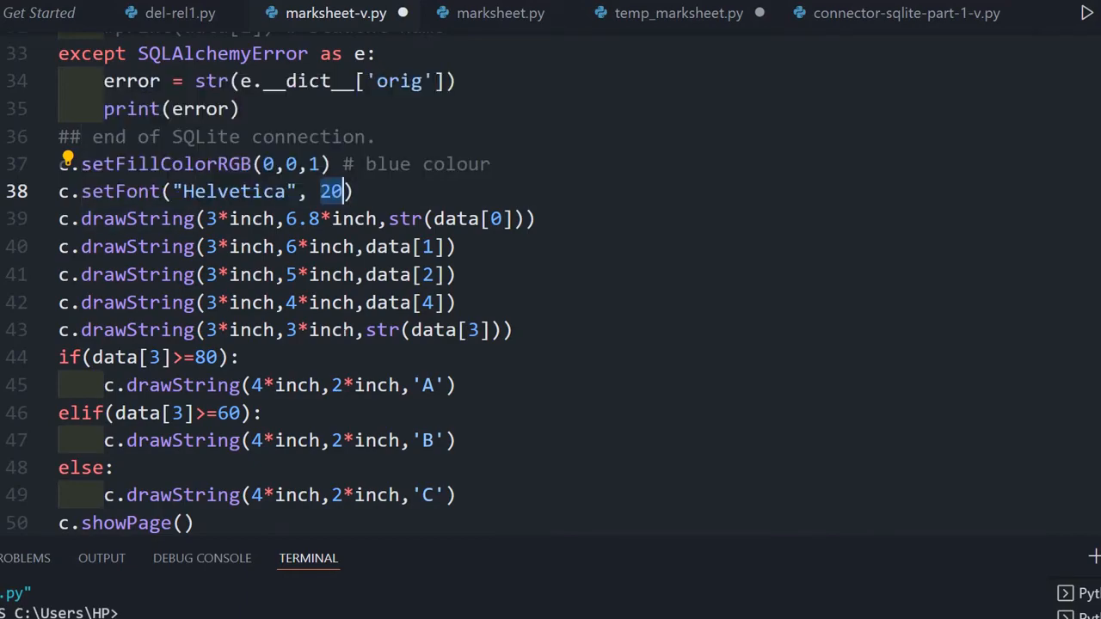
scroll(up, 3)
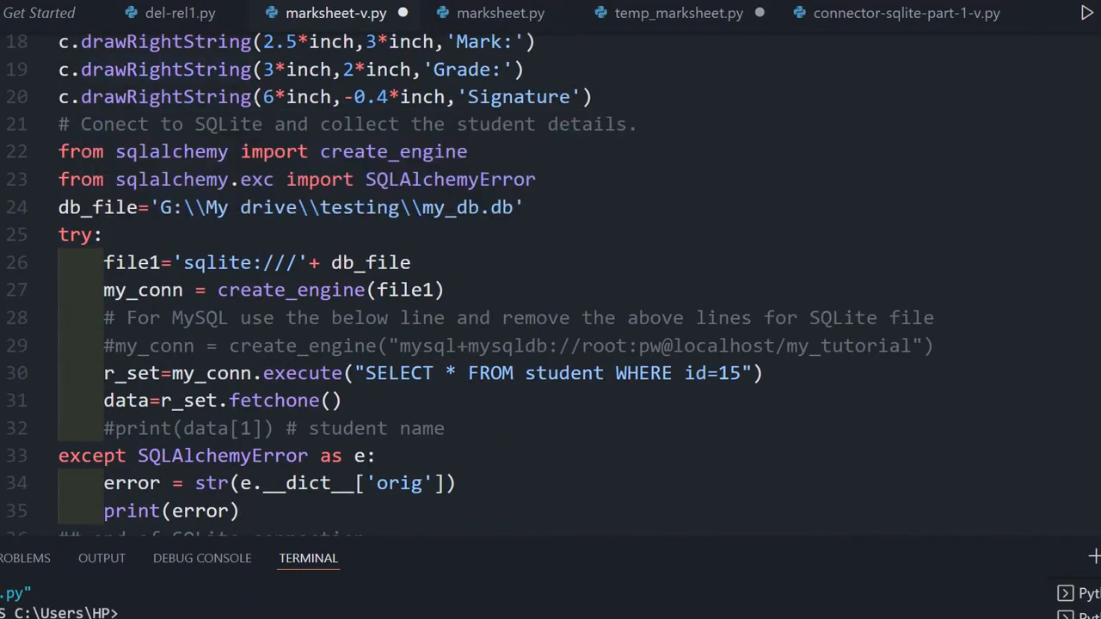
scroll(down, 3)
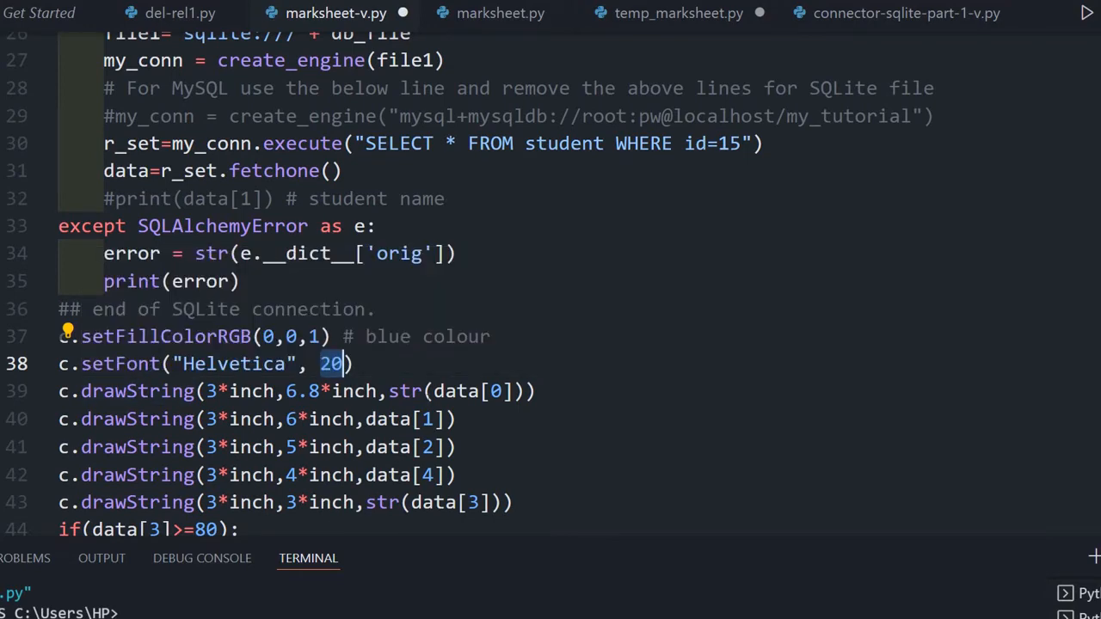
Scroll through the blue data drawString lines and the A/B/C grade block.
scroll(down, 3)
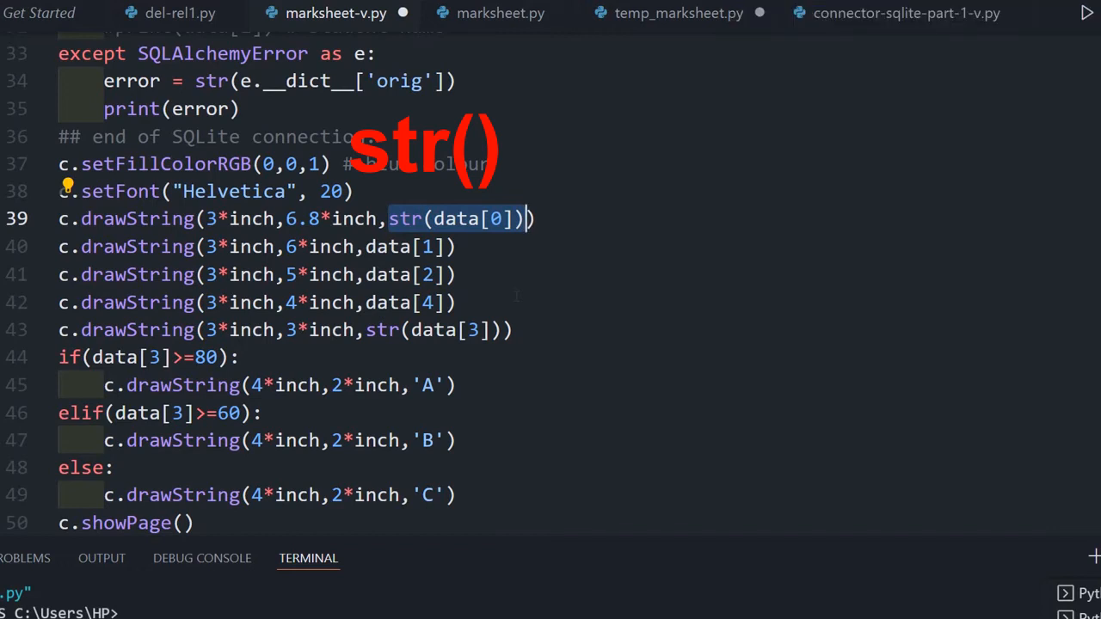
mouse_move(452, 219)
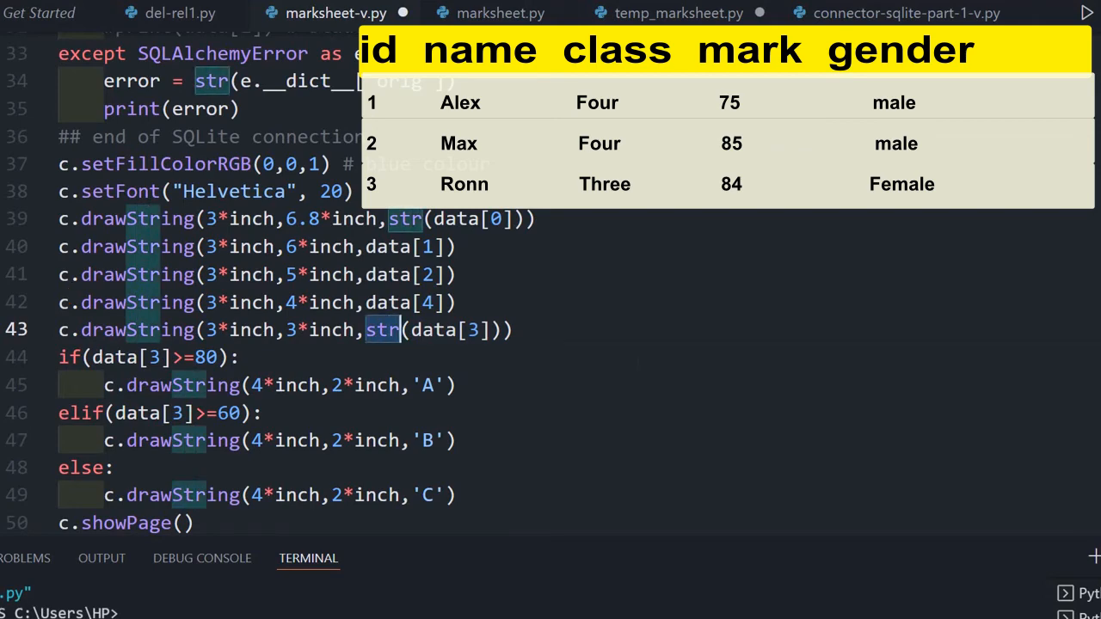
Scroll to the script's end to review showPage() and save() after the grade logic.
scroll(down, 3)
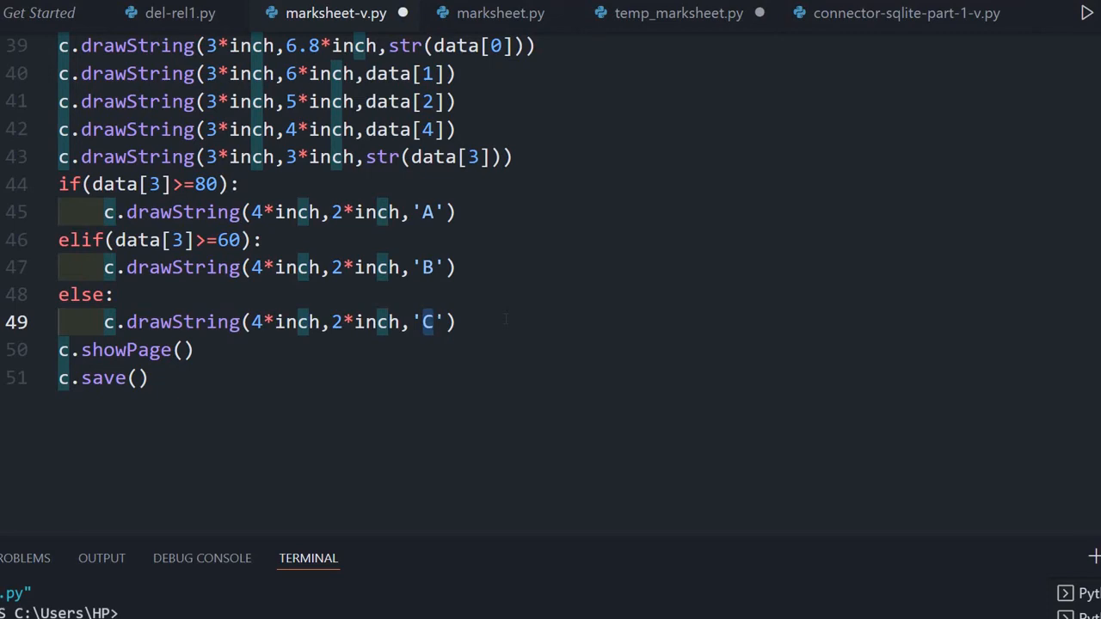
scroll(up, 3)
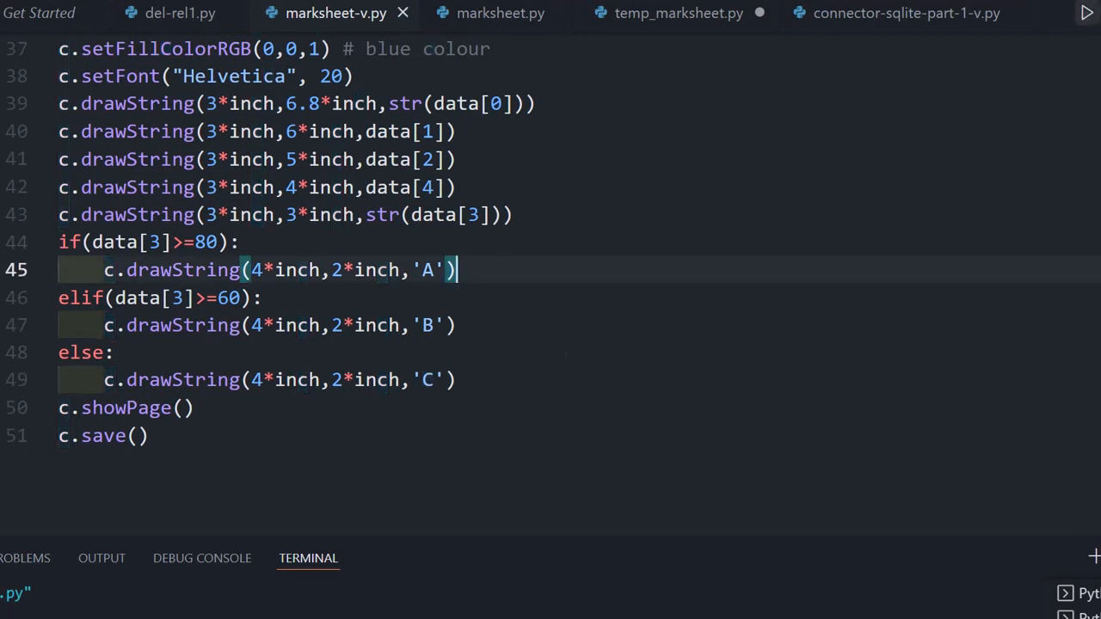
Scroll up to the SELECT query that fetches the student with id 15.
scroll(up, 3)
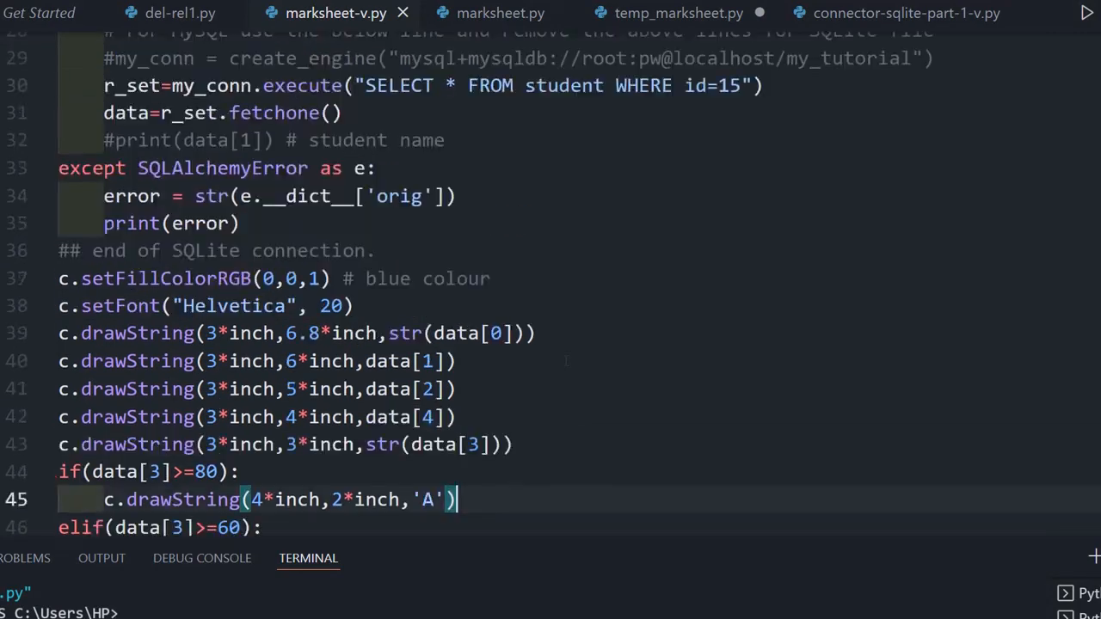
scroll(up, 3)
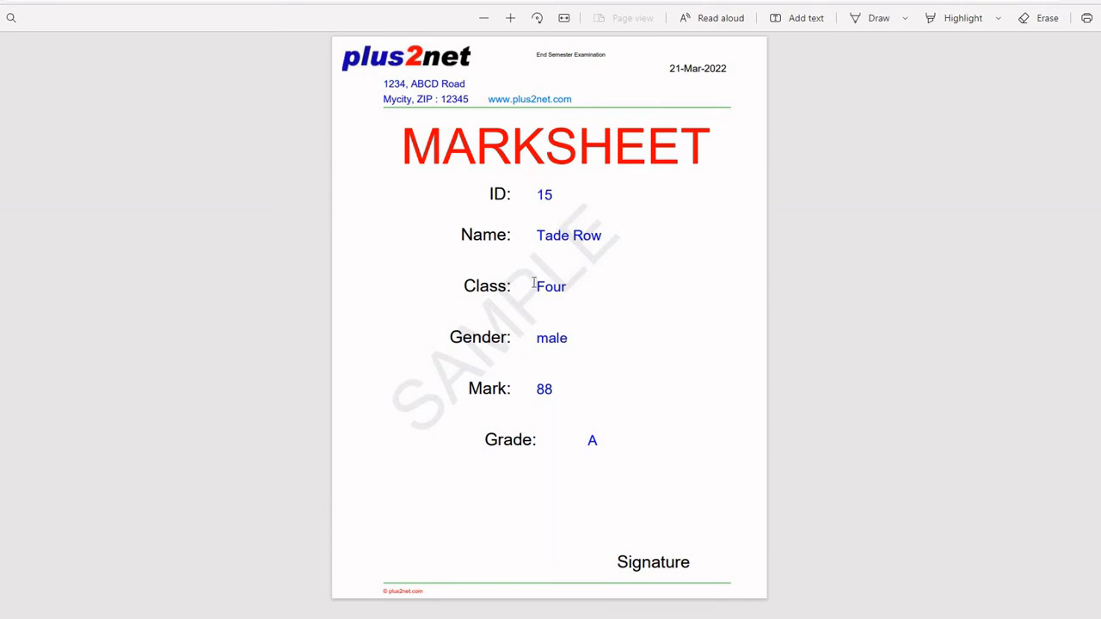
mouse_move(553, 379)
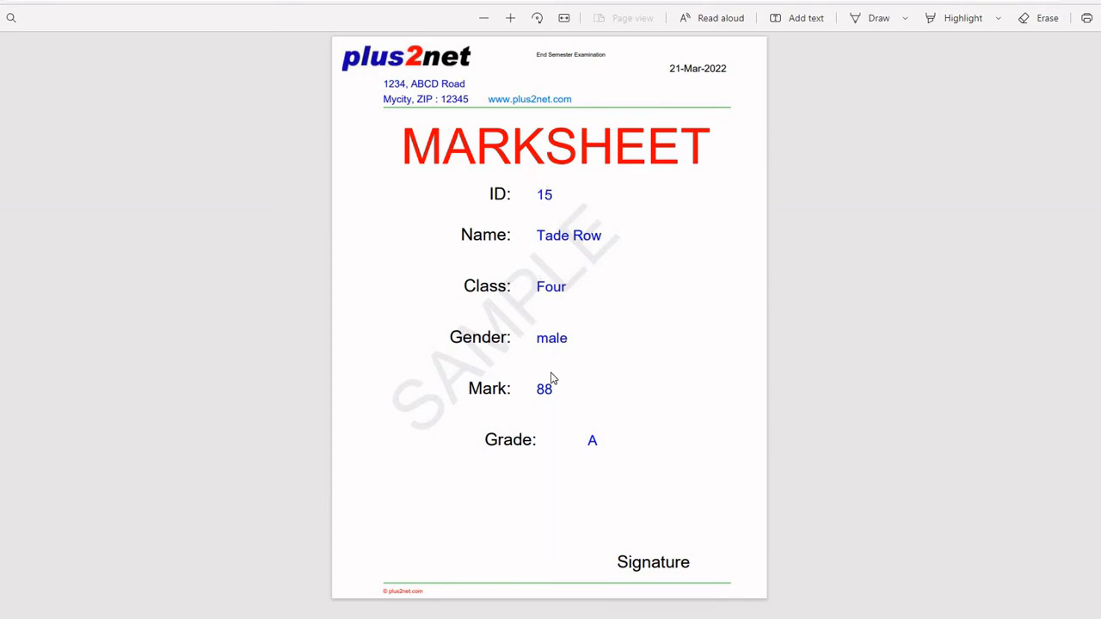
mouse_move(607, 471)
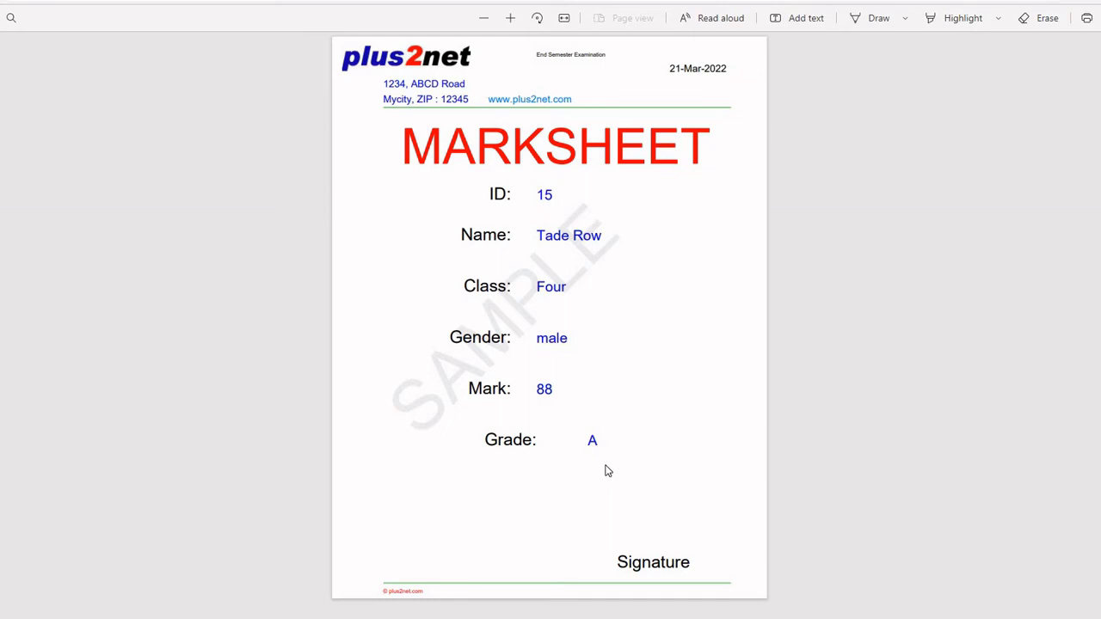
mouse_move(559, 404)
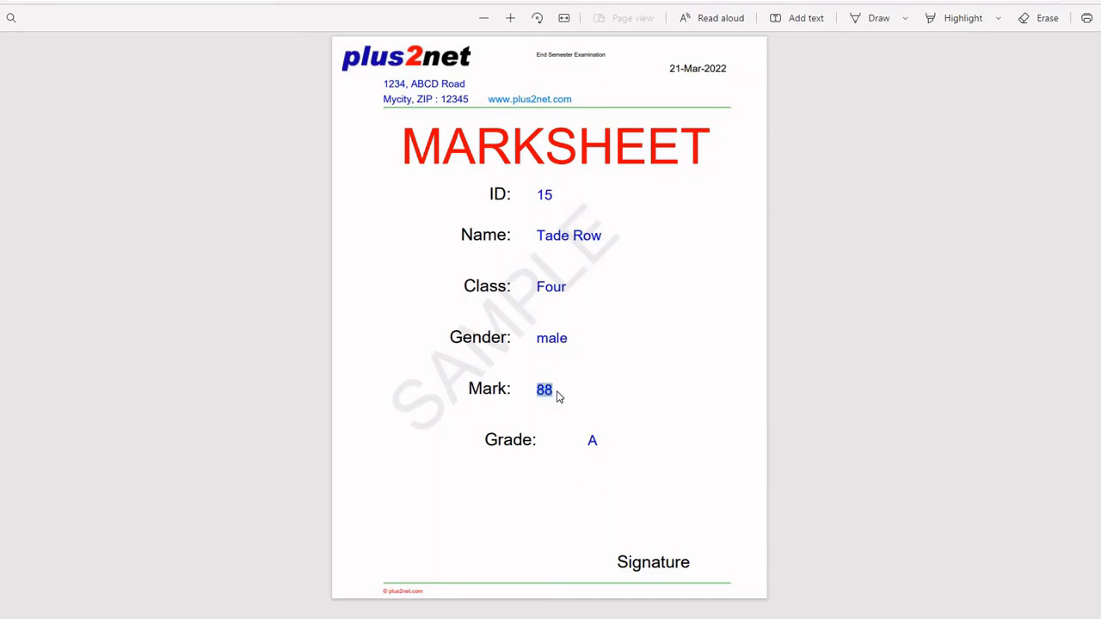
mouse_move(589, 436)
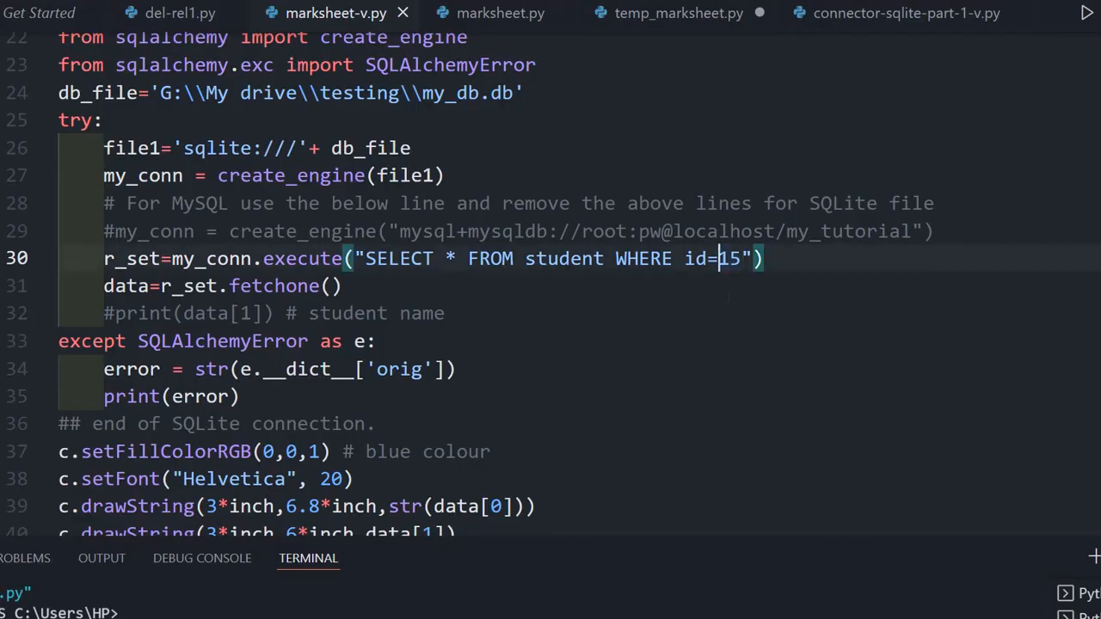
Change the query's WHERE id from 15 to 32 and save the script.
key(Backspace)
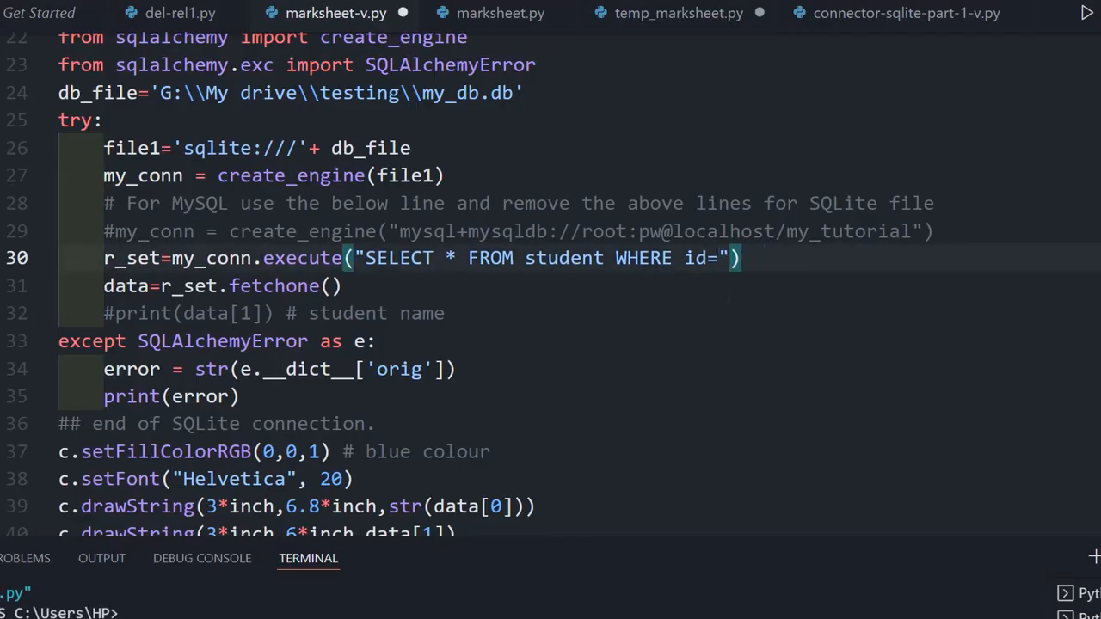
text(6)
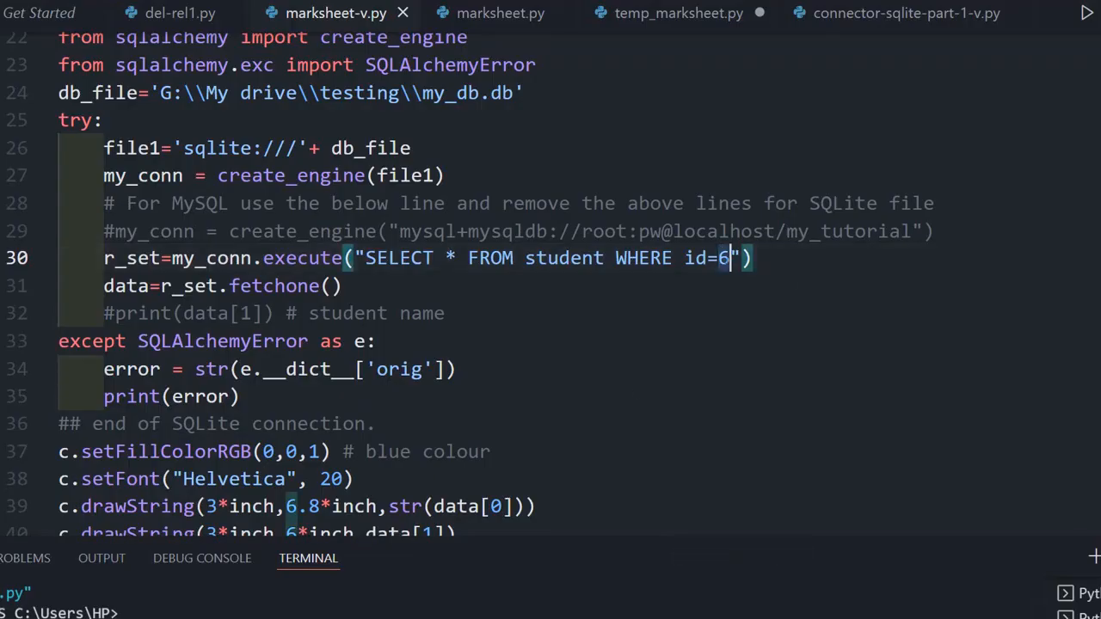
text(33)
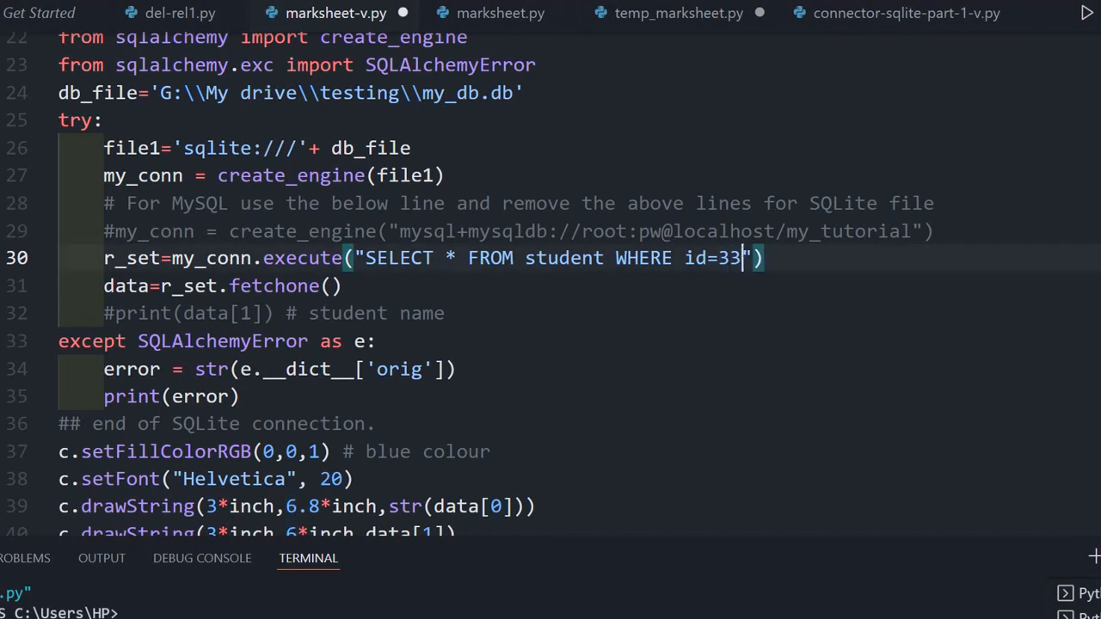
key(Backspace)
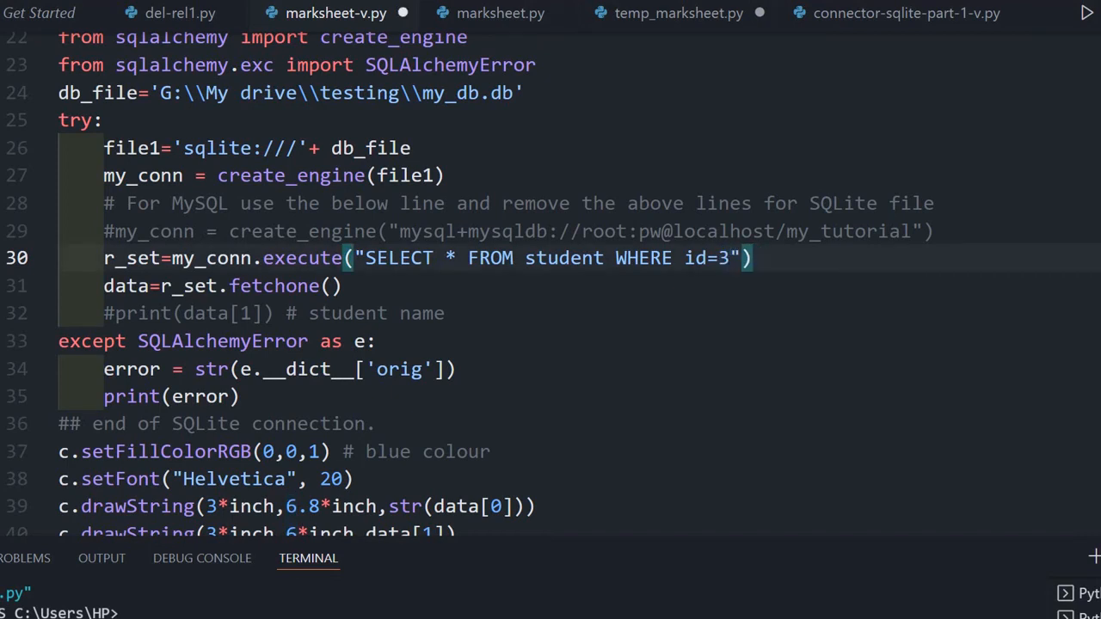
text(2)
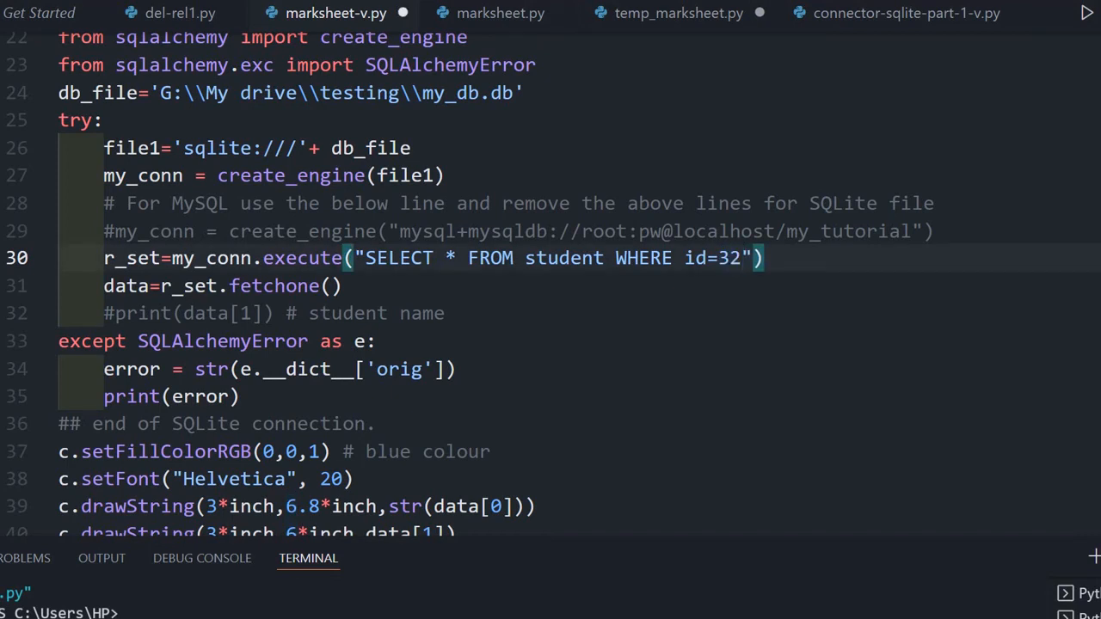
key(ctrl+s)
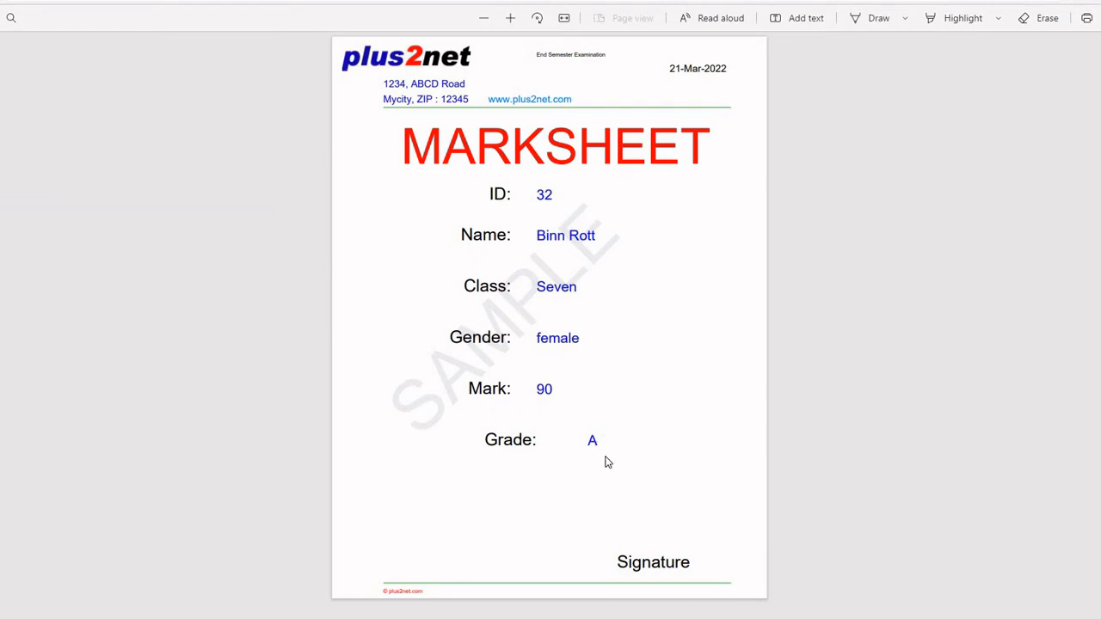
mouse_move(601, 454)
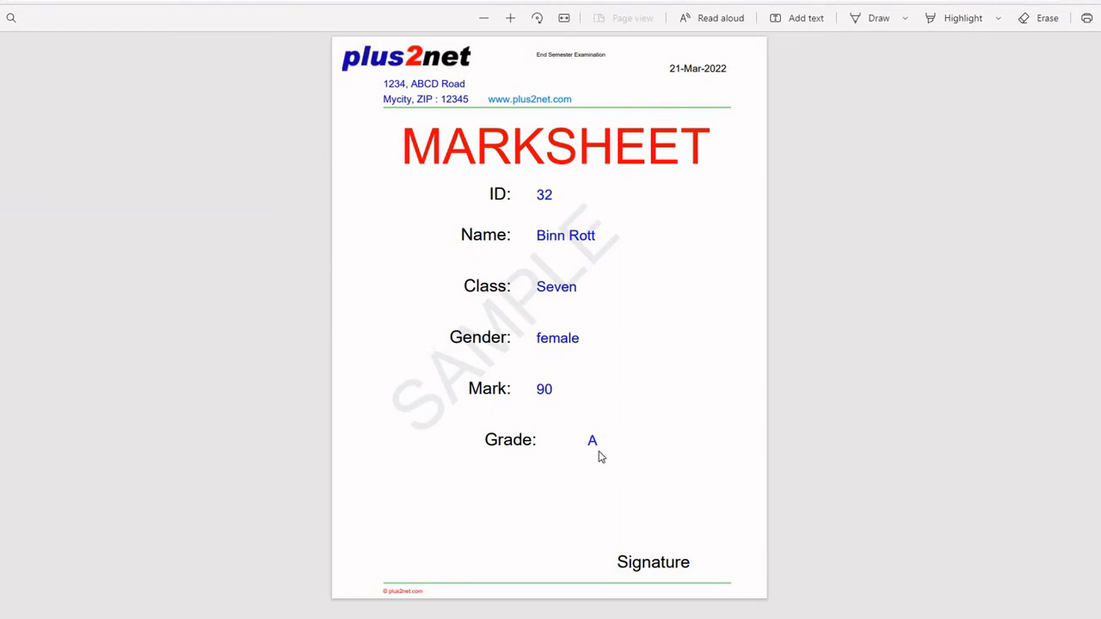
mouse_move(593, 459)
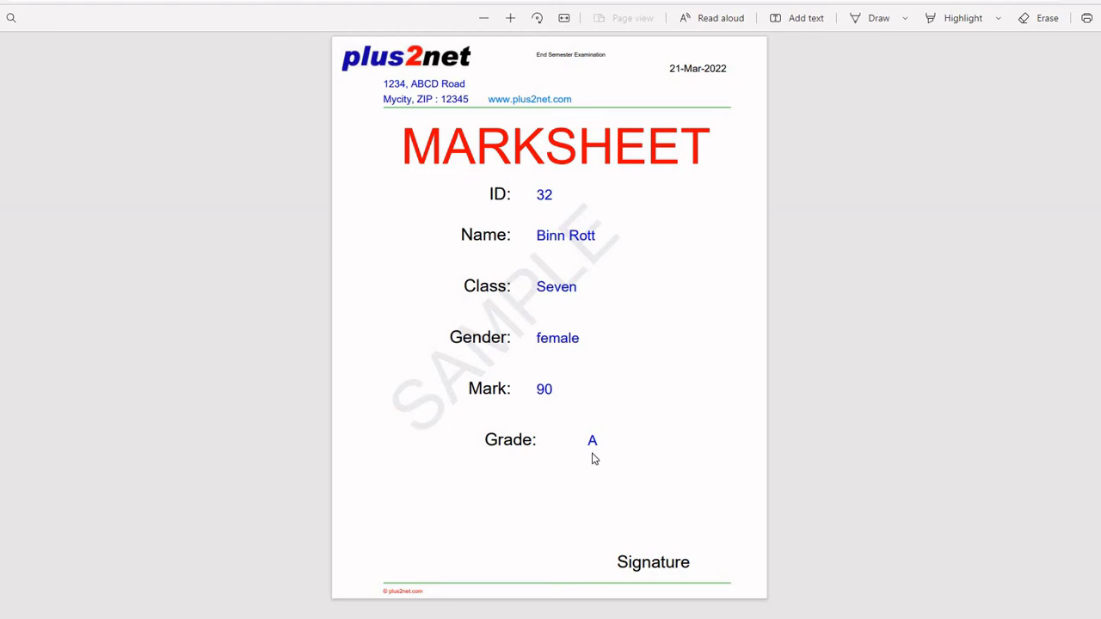
mouse_move(592, 467)
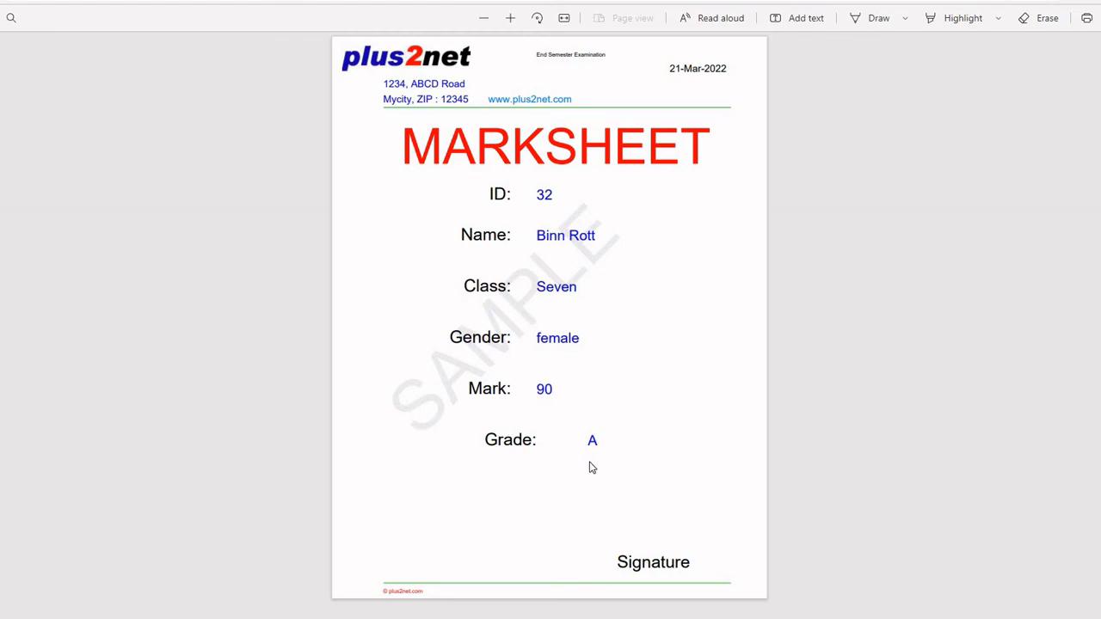
mouse_move(595, 470)
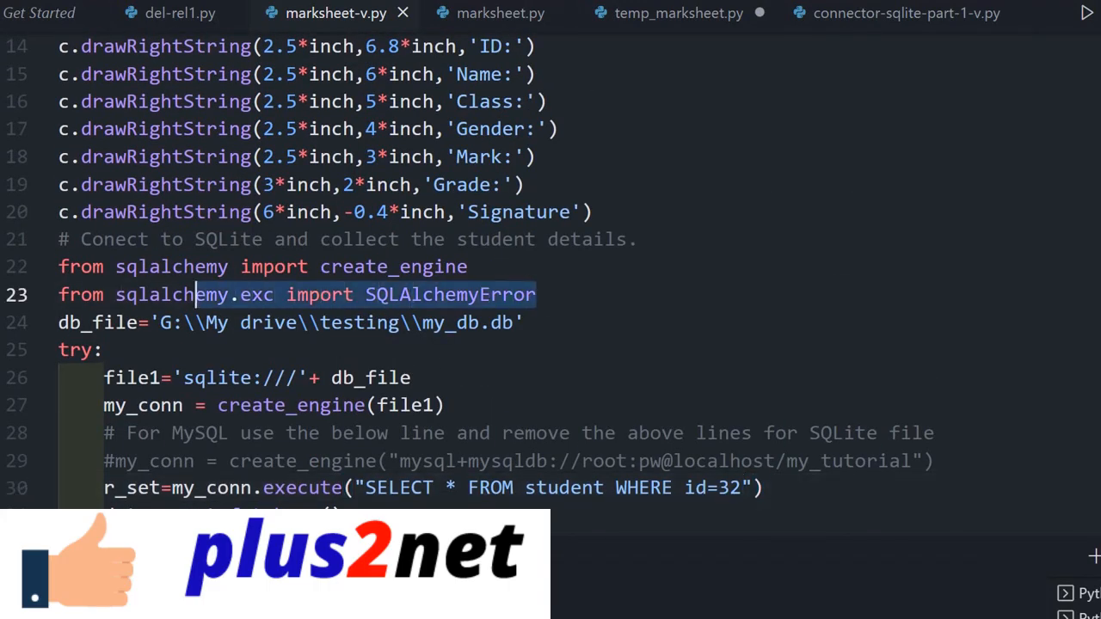
scroll(down, 3)
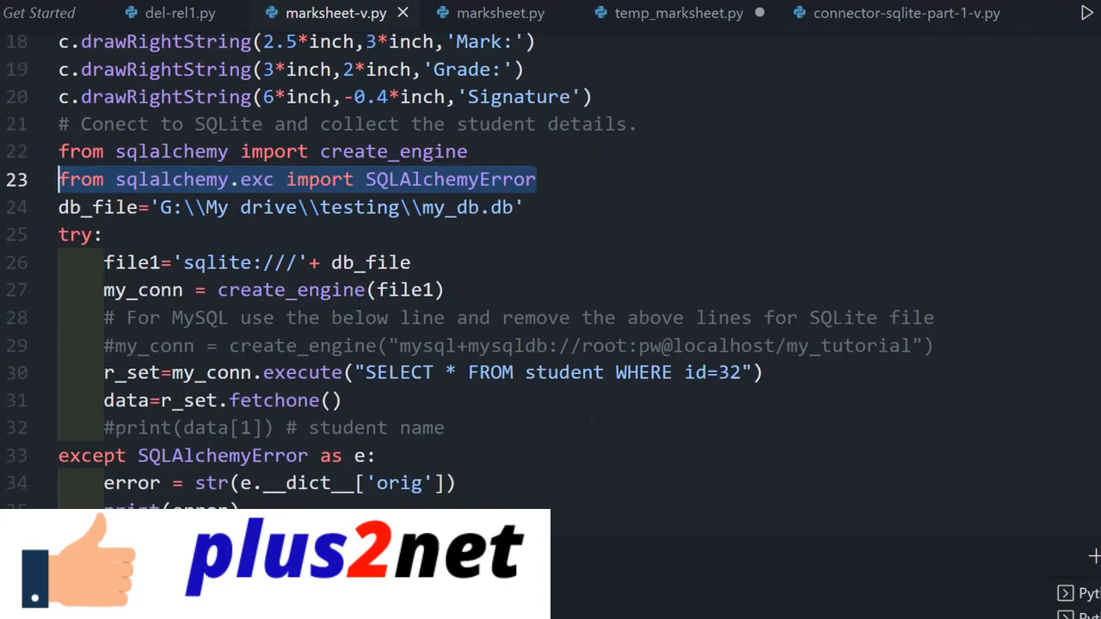
scroll(down, 3)
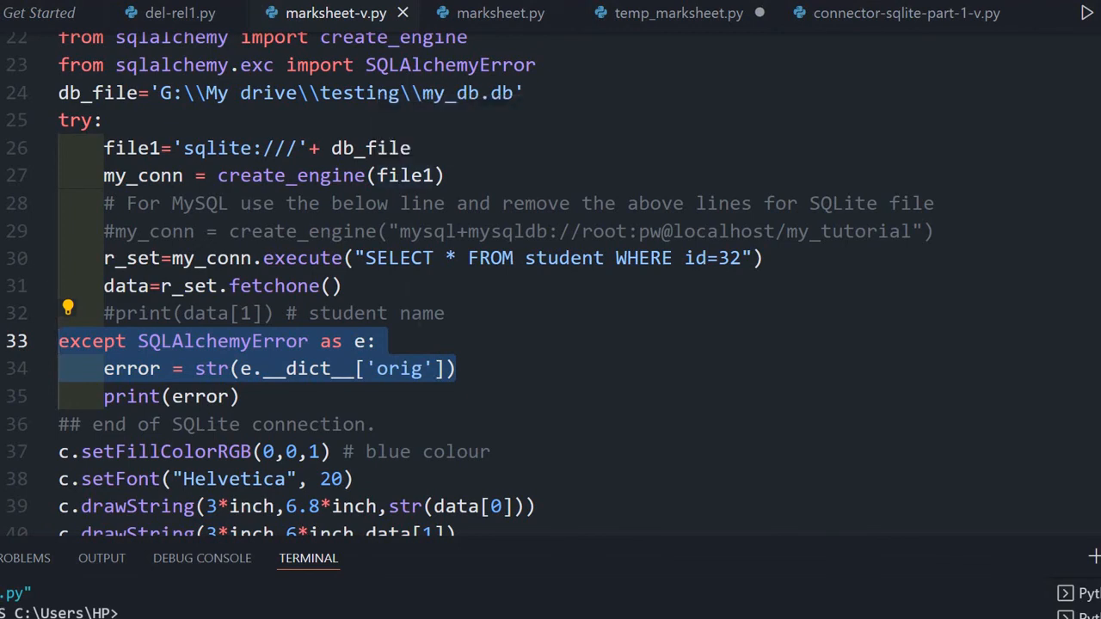
scroll(up, 3)
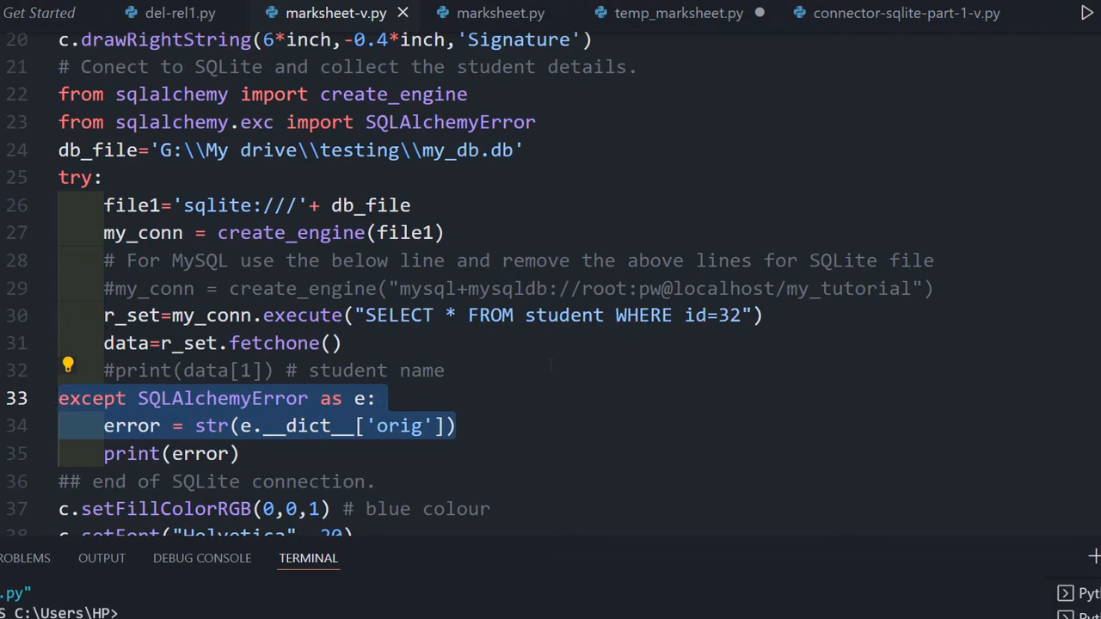
scroll(down, 3)
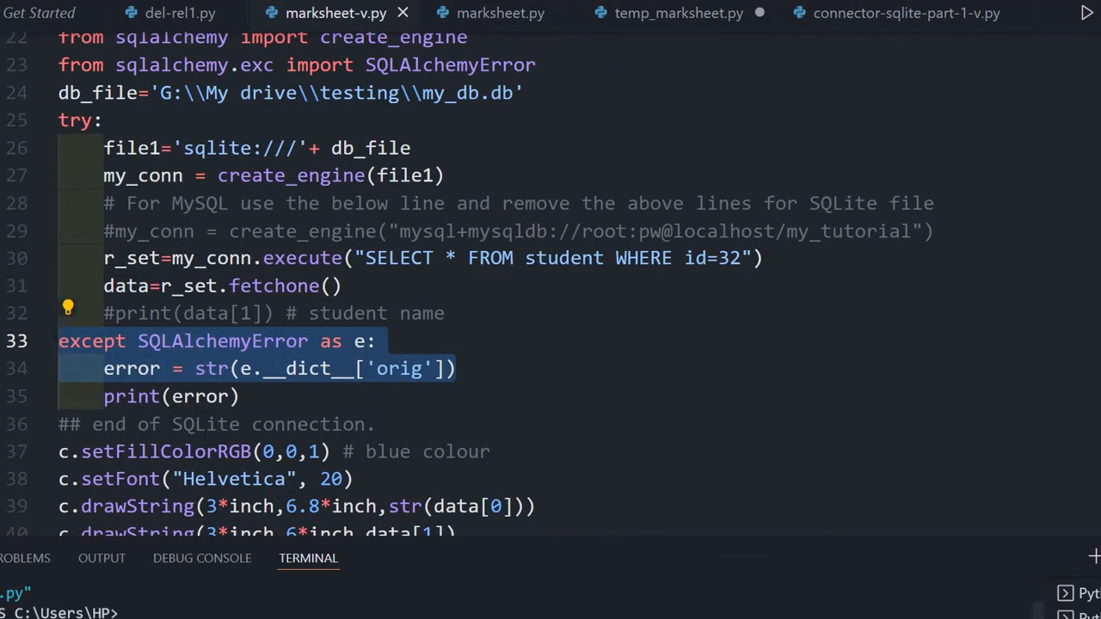